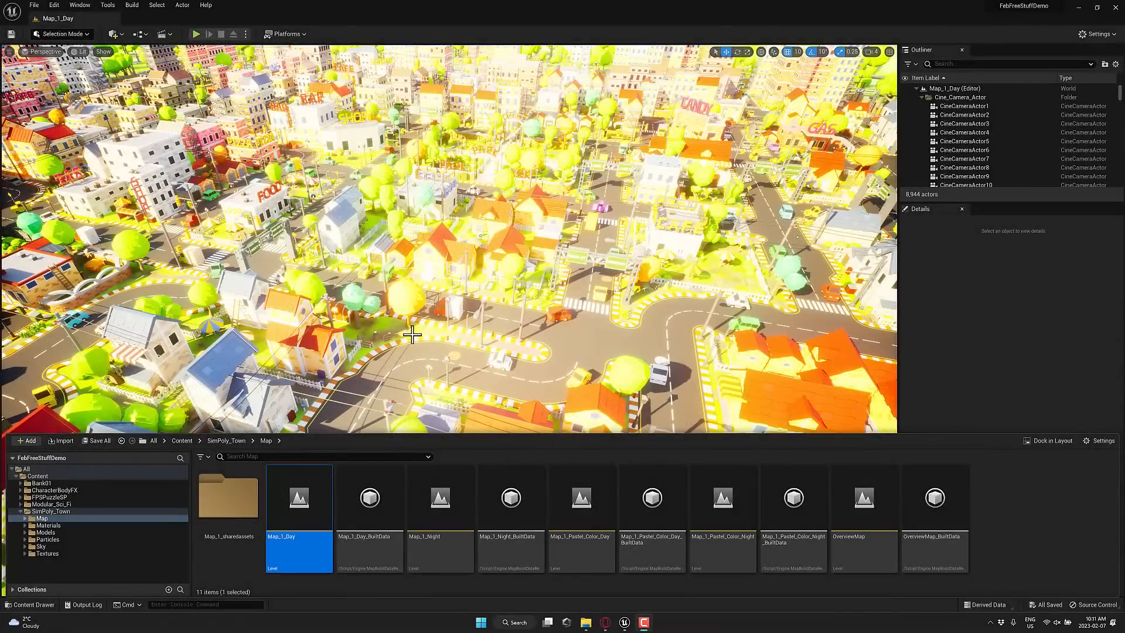
pyautogui.moveTo(495, 336)
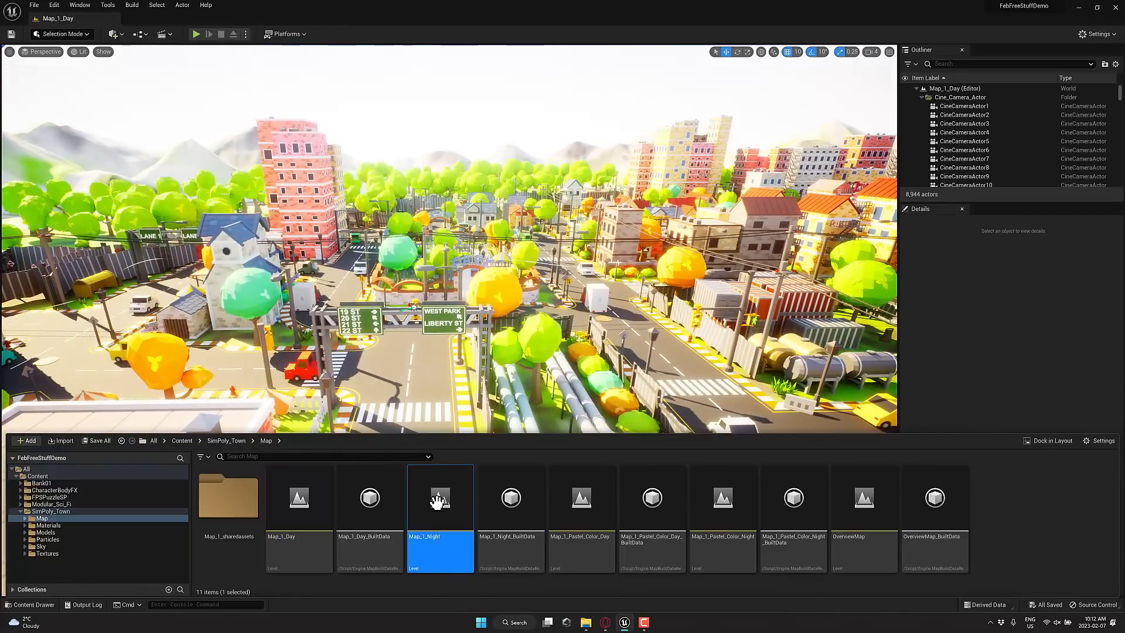
# Open Map_1_Night and set the VFX PostProcessVolume's Exposure Compensation to 0.0.
pyautogui.doubleClick(440, 499)
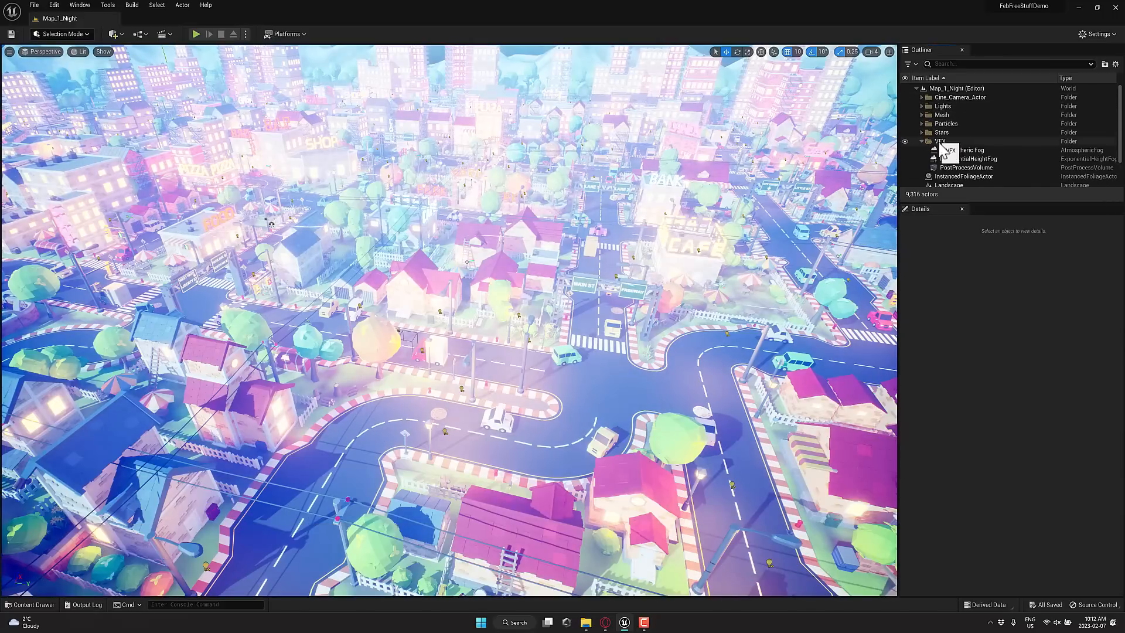
pyautogui.click(967, 168)
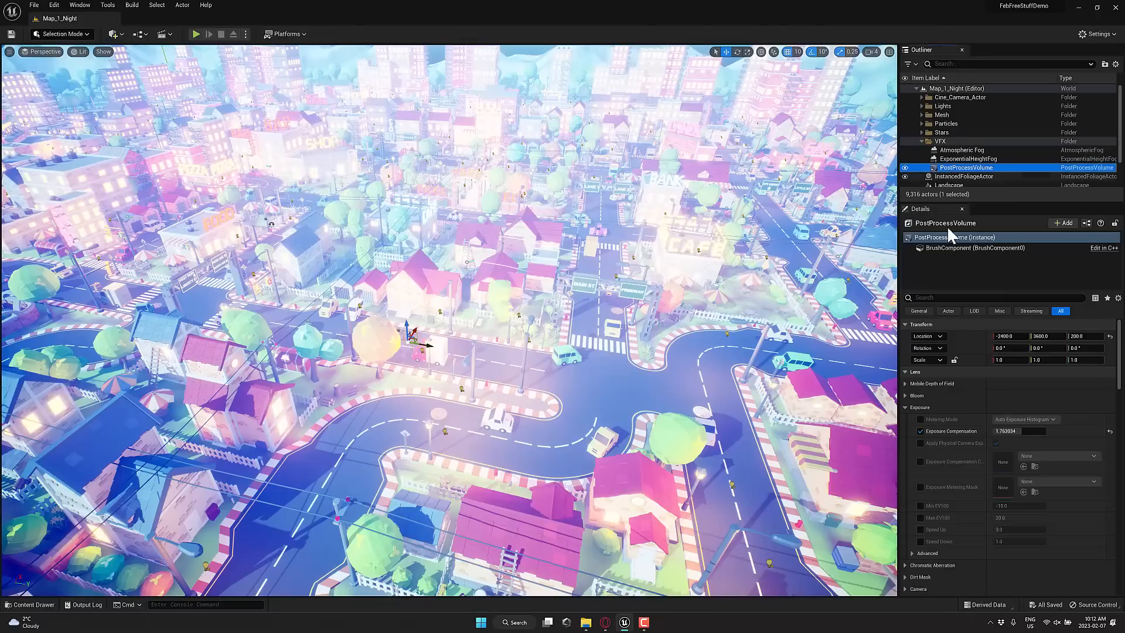
pyautogui.moveTo(918, 414)
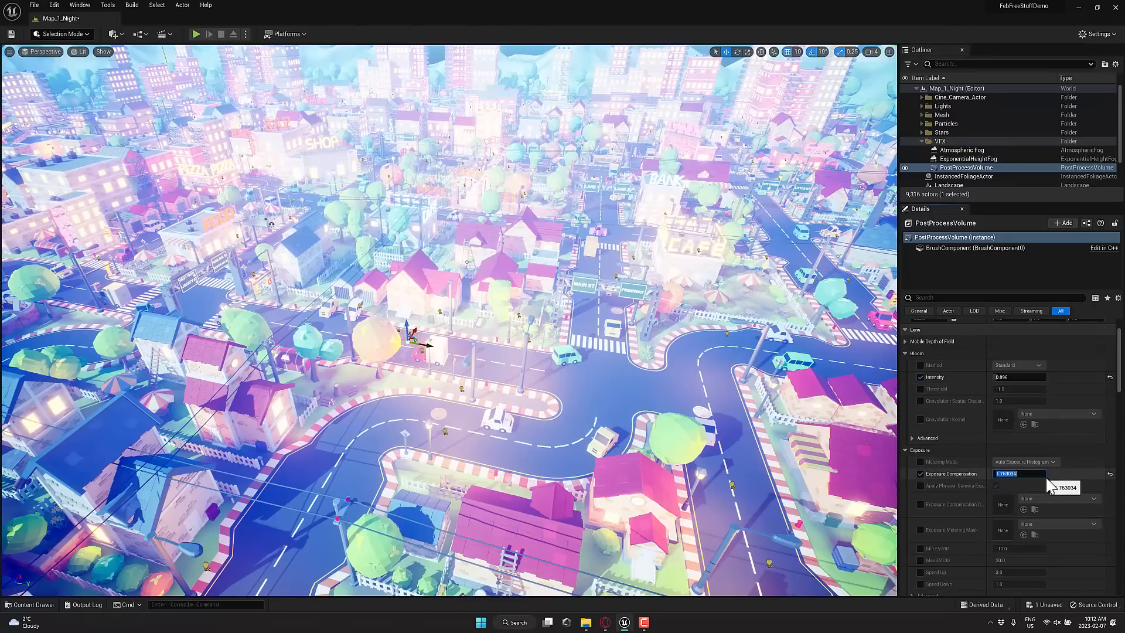
pyautogui.write('0.0')
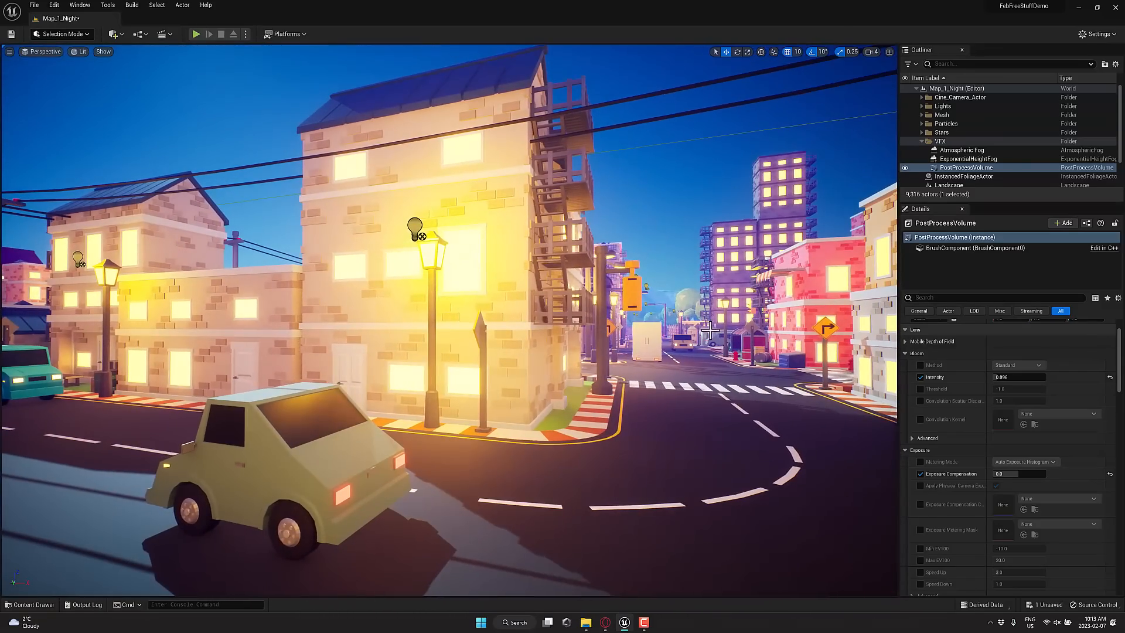
# Fly through the night street, then show the SimPoly_Town Map folder's level assets.
pyautogui.click(104, 52)
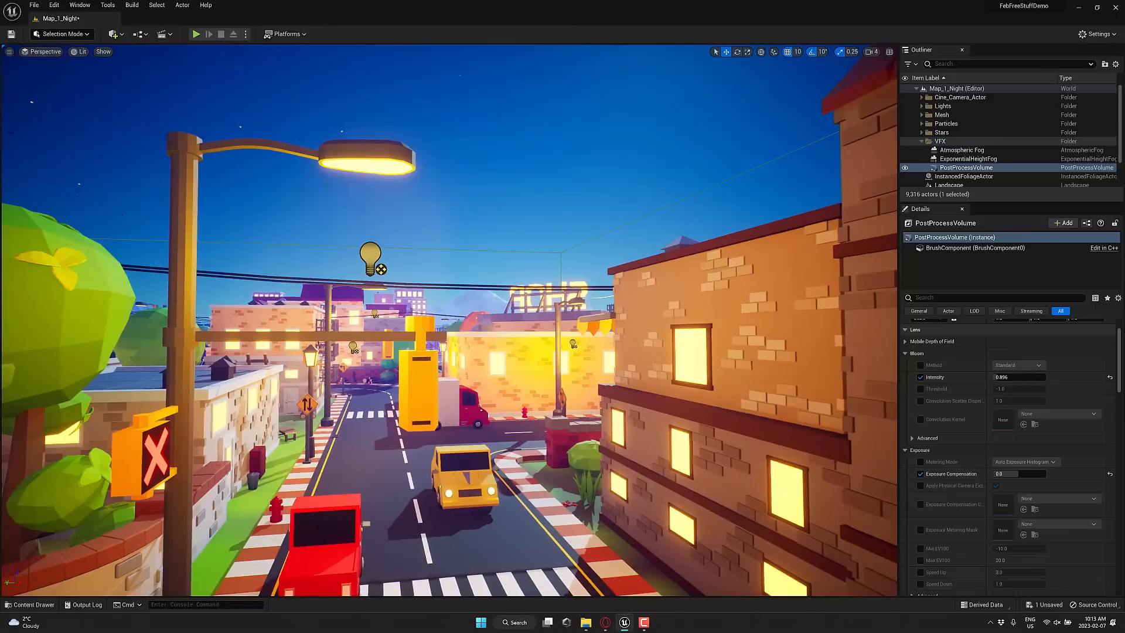
pyautogui.click(28, 604)
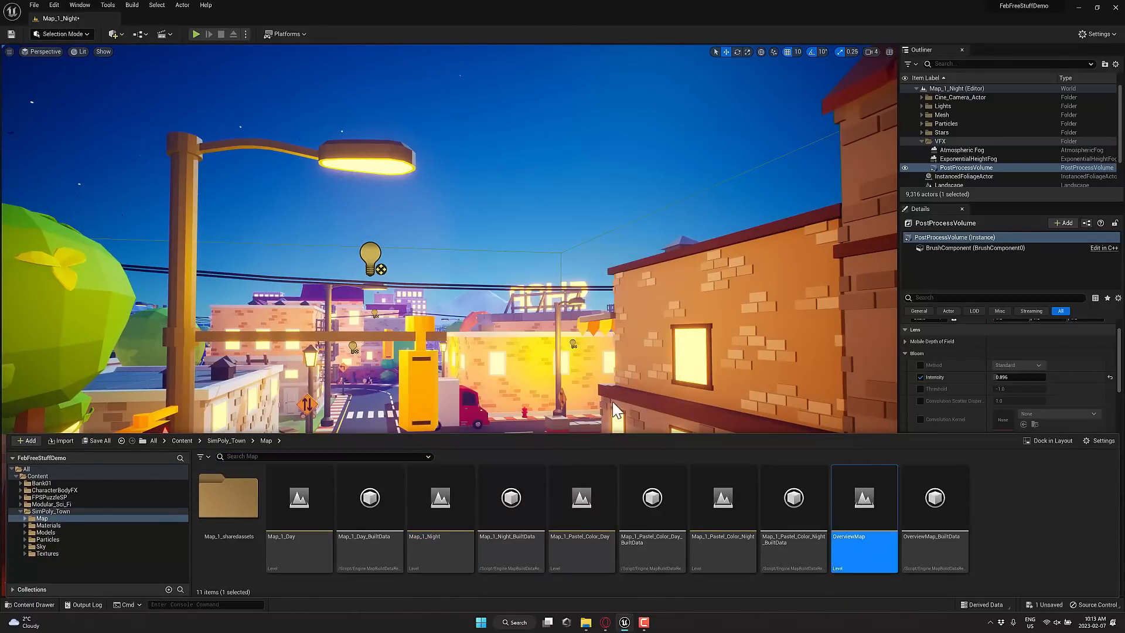
# Open OverviewMap, find PostProcessVolume by searching 'pos', and set Exposure Compensation to 0.0.
pyautogui.doubleClick(865, 498)
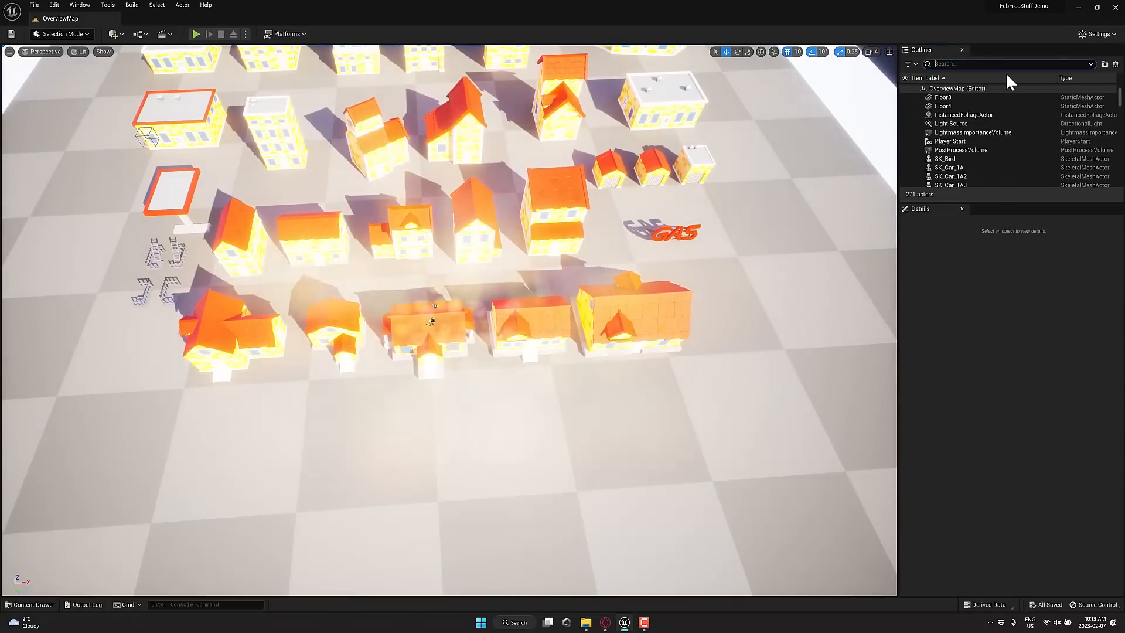
pyautogui.write('pos')
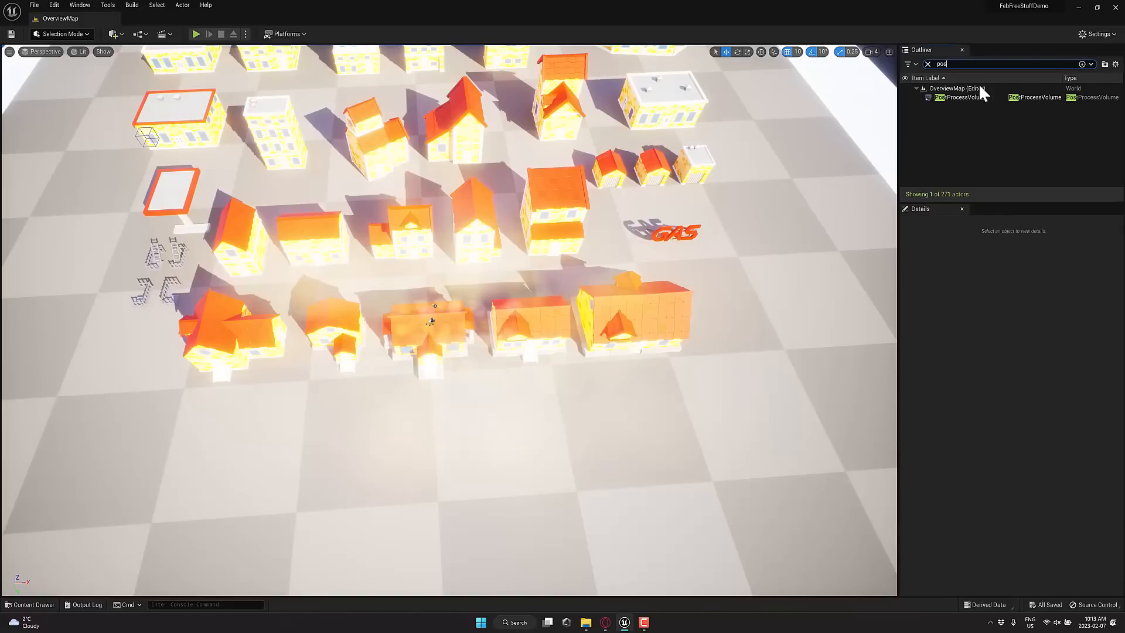
pyautogui.click(960, 97)
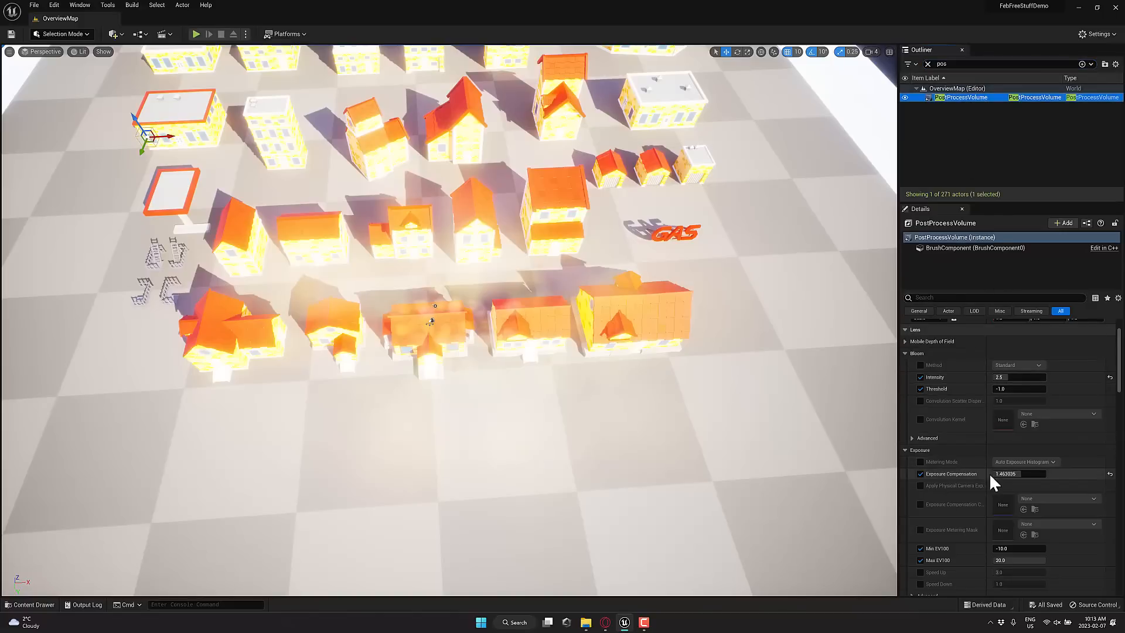
pyautogui.click(1108, 473)
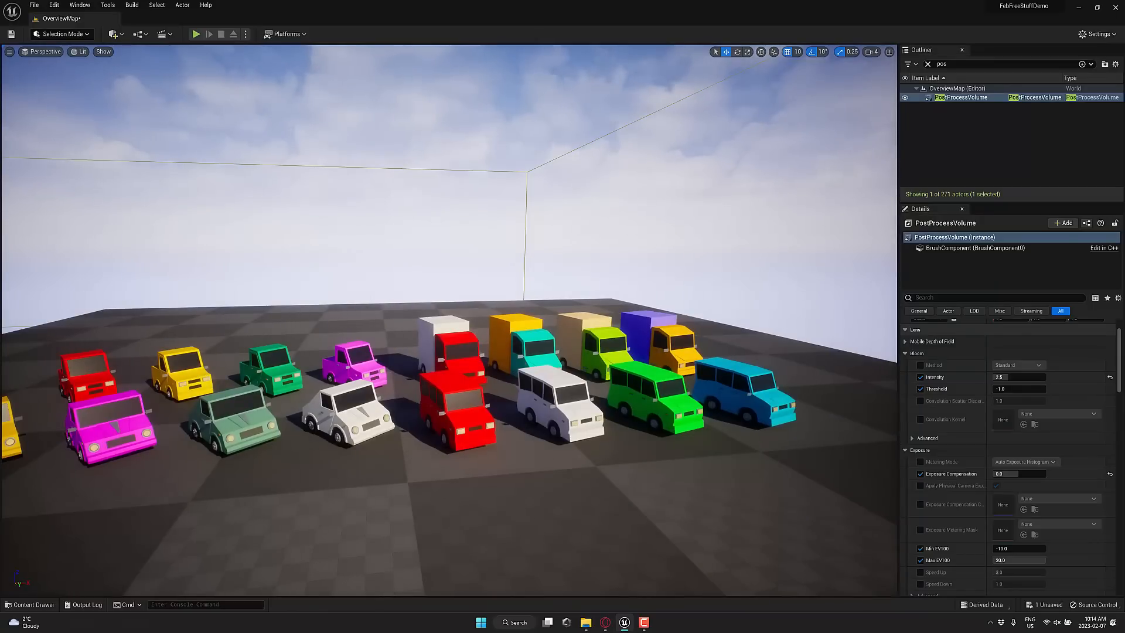
# Switch to the Ultimate FPS Puzzle Kit demo and walk into the dark tiled room.
pyautogui.click(195, 34)
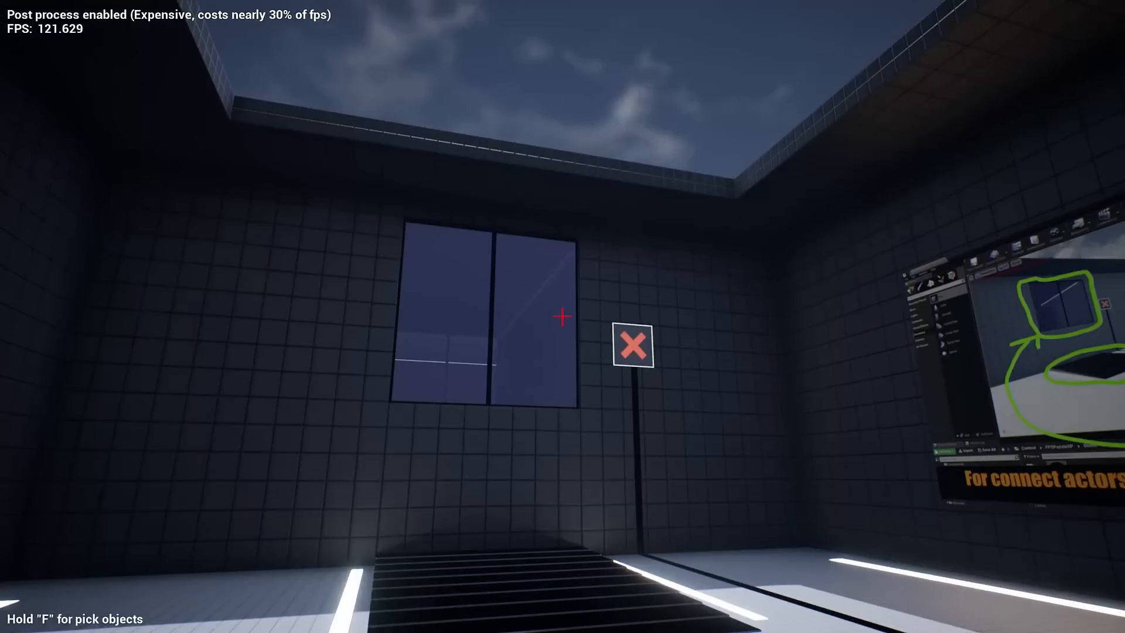
pyautogui.moveTo(560, 316)
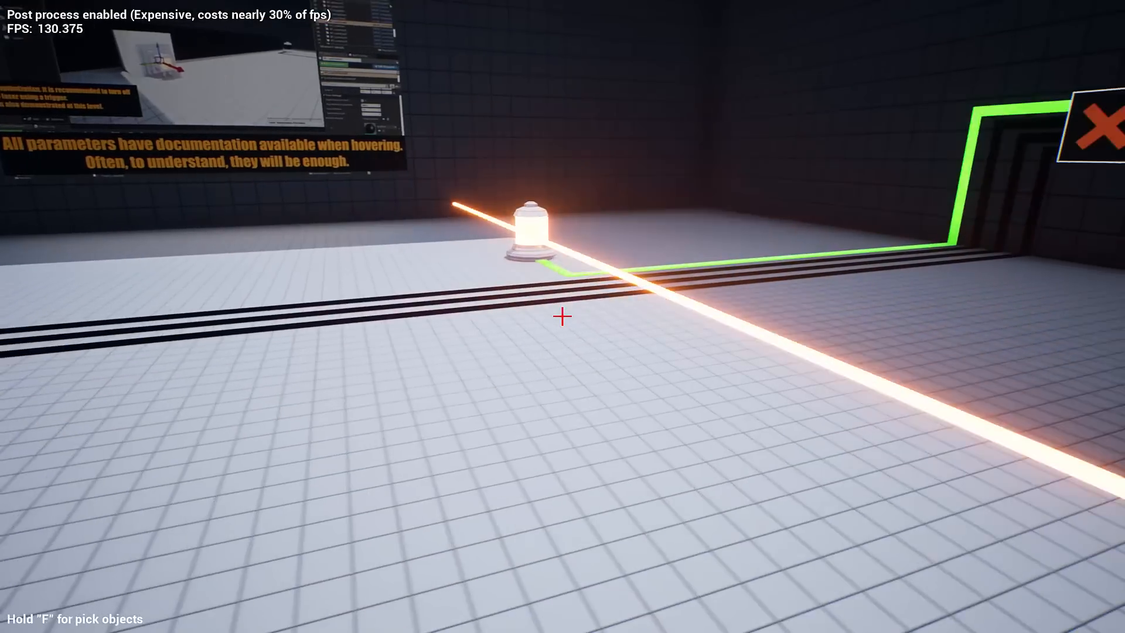
pyautogui.moveTo(562, 317)
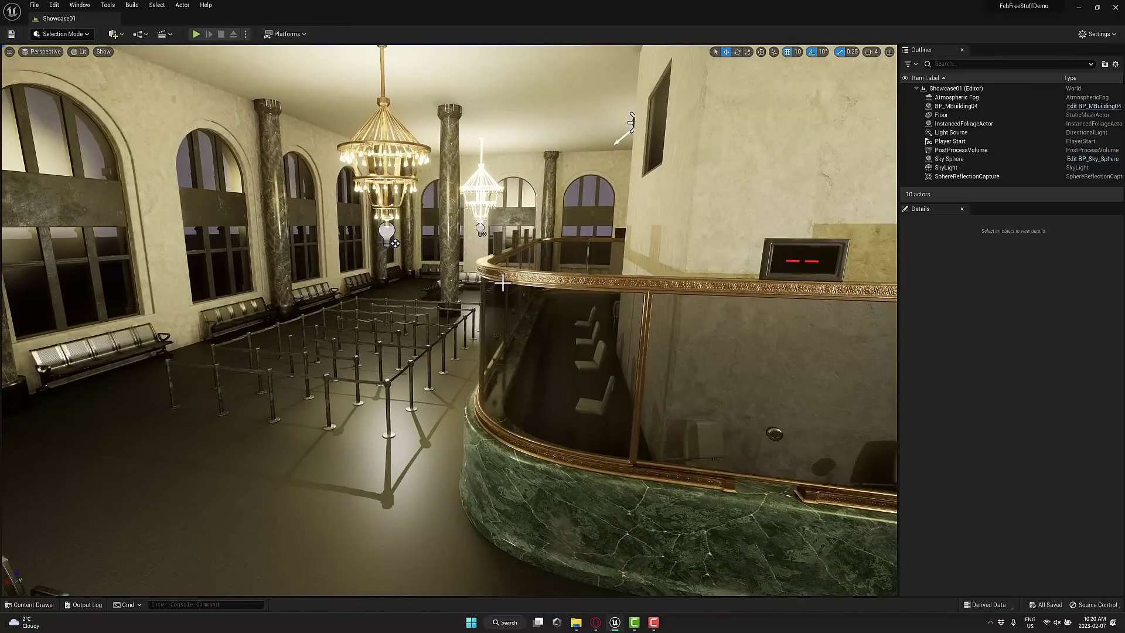
pyautogui.moveTo(225, 66)
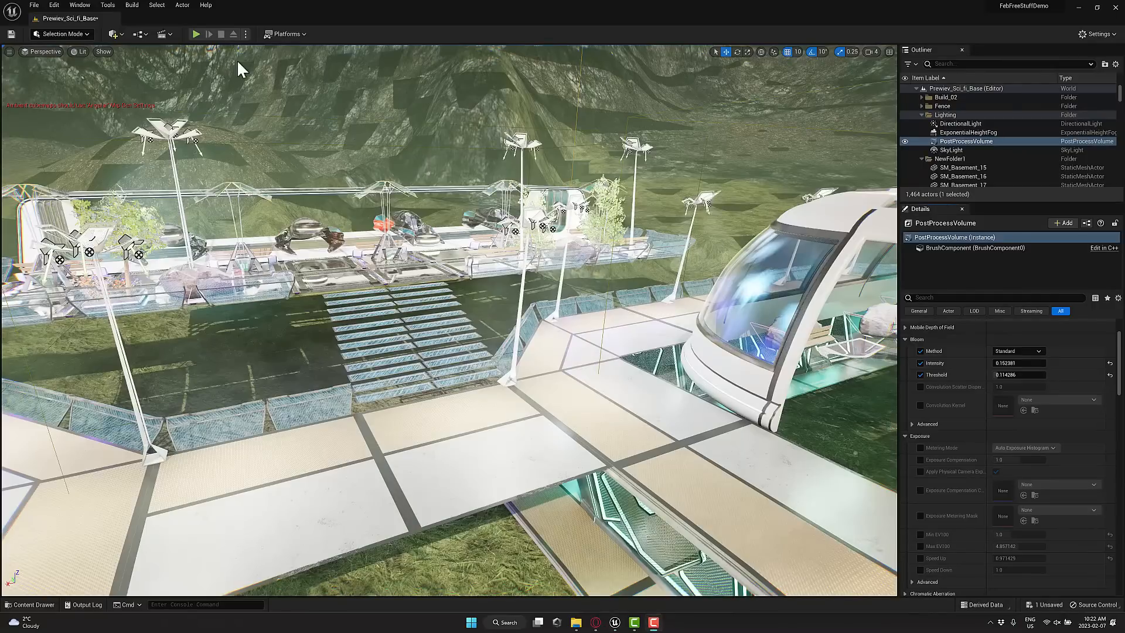
pyautogui.moveTo(434, 286)
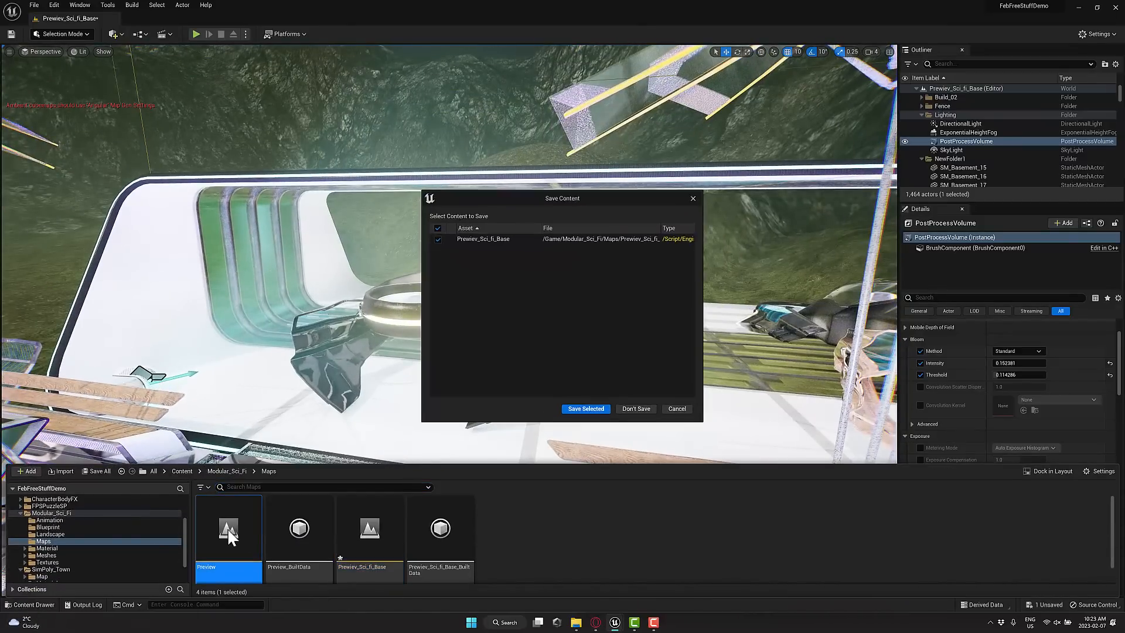
pyautogui.click(636, 409)
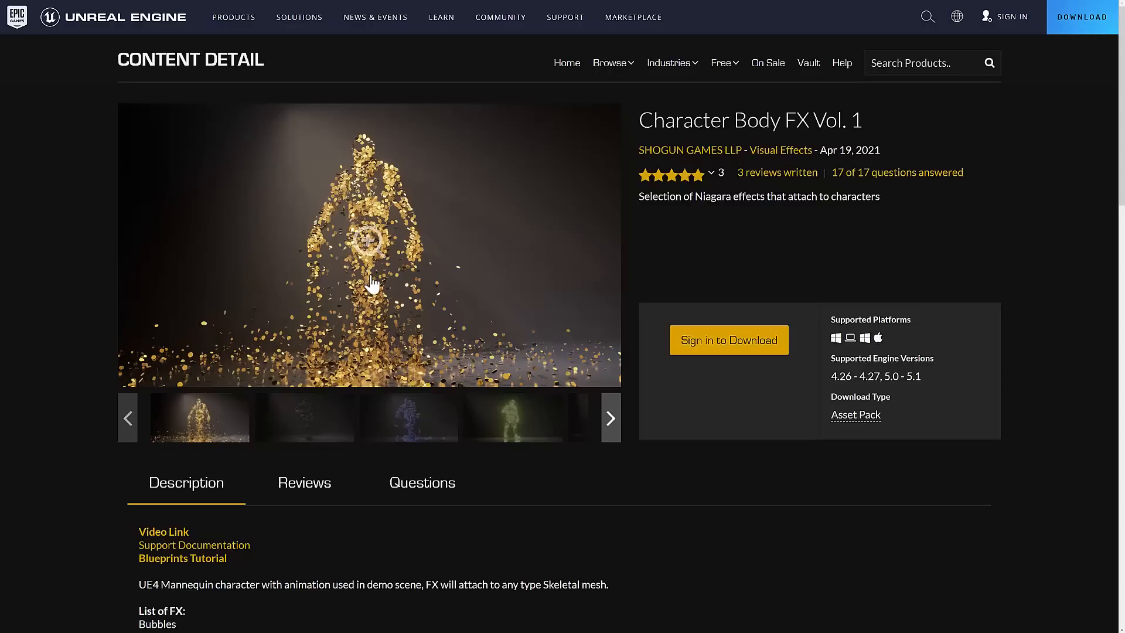
# Browse Character Body FX, SimPoly Town and FPS Puzzle Kit pages, reaching Bank Building / Interior.
pyautogui.click(304, 418)
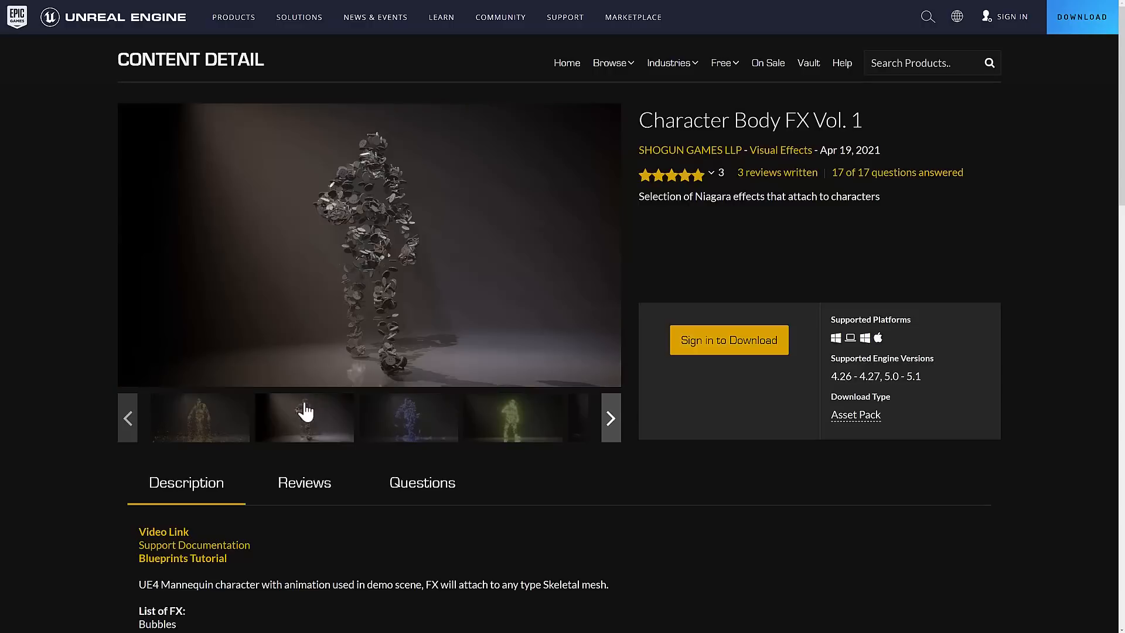
pyautogui.click(519, 419)
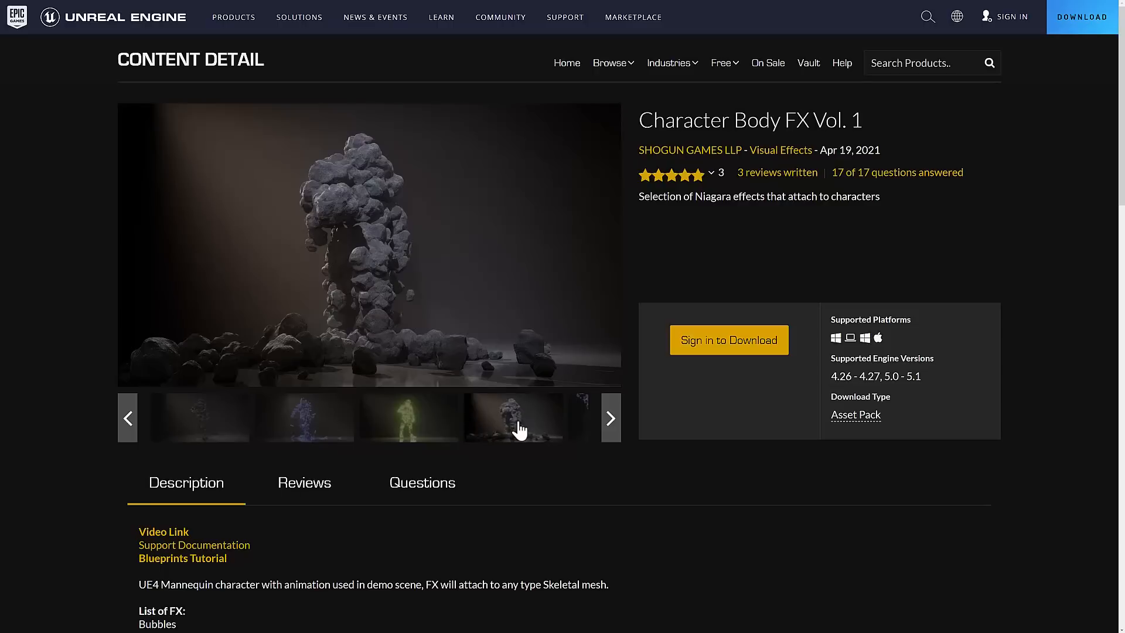
pyautogui.moveTo(640, 256)
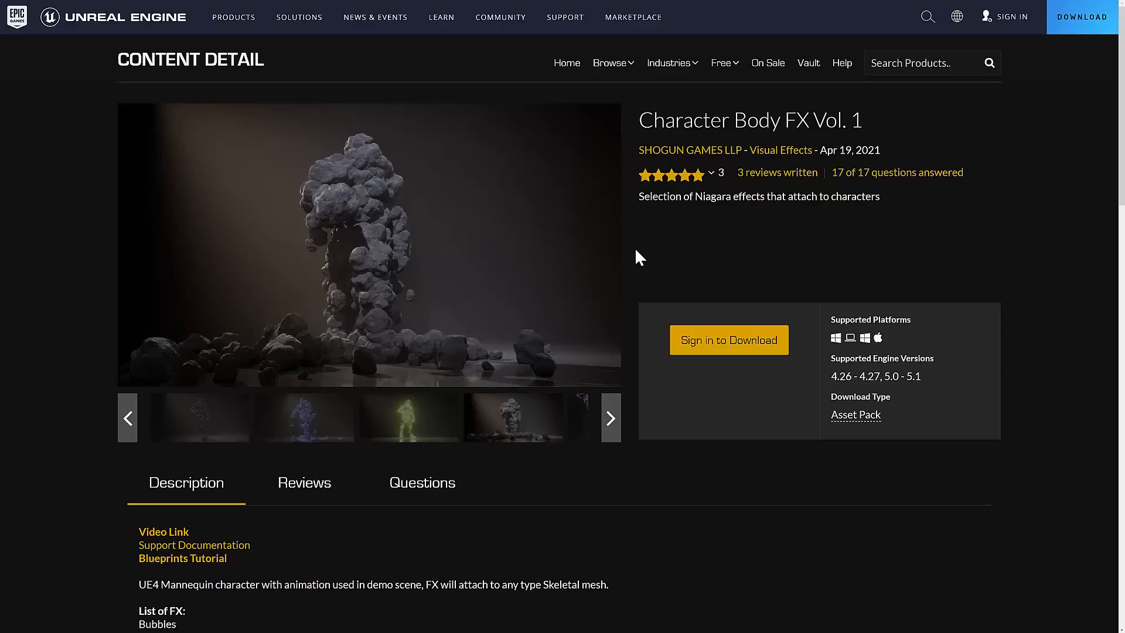
pyautogui.moveTo(22, 309)
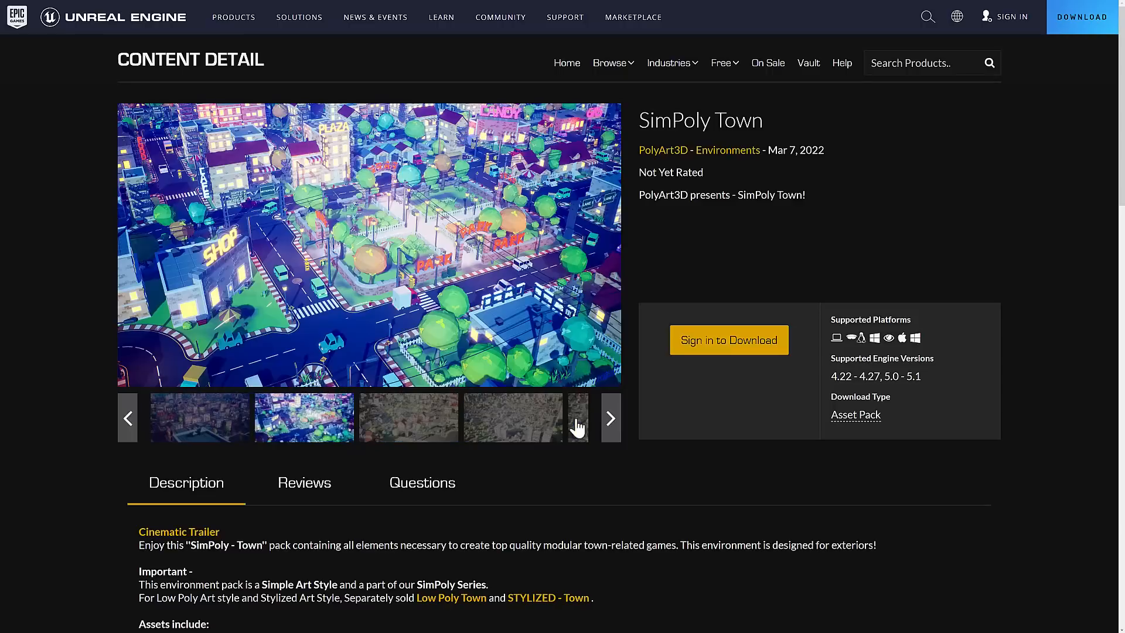
pyautogui.moveTo(361, 215)
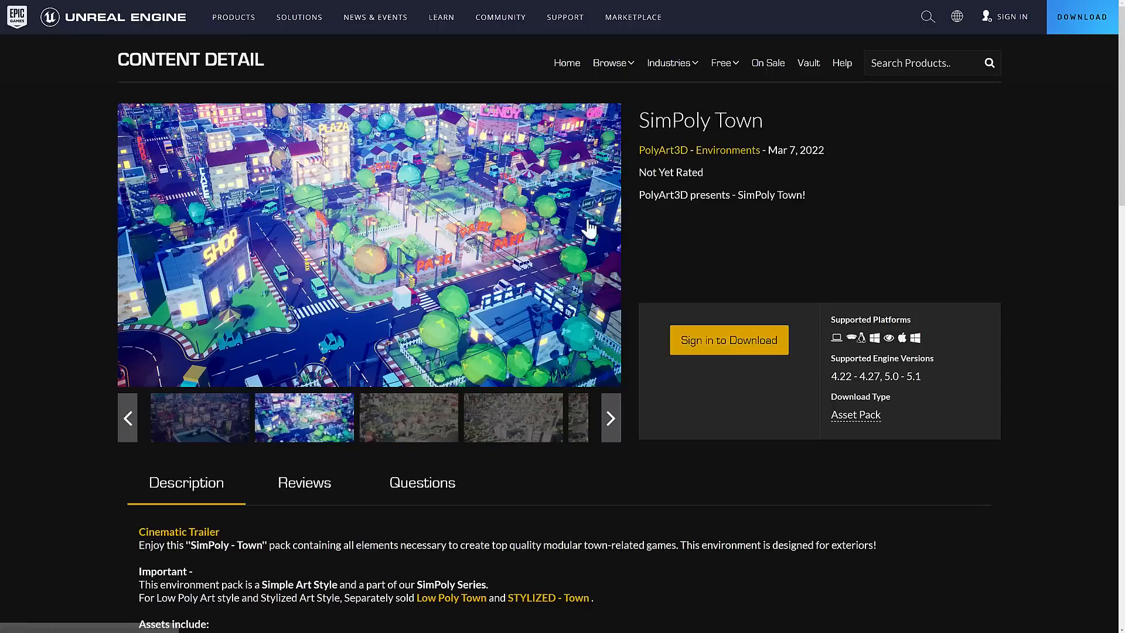
pyautogui.moveTo(344, 272)
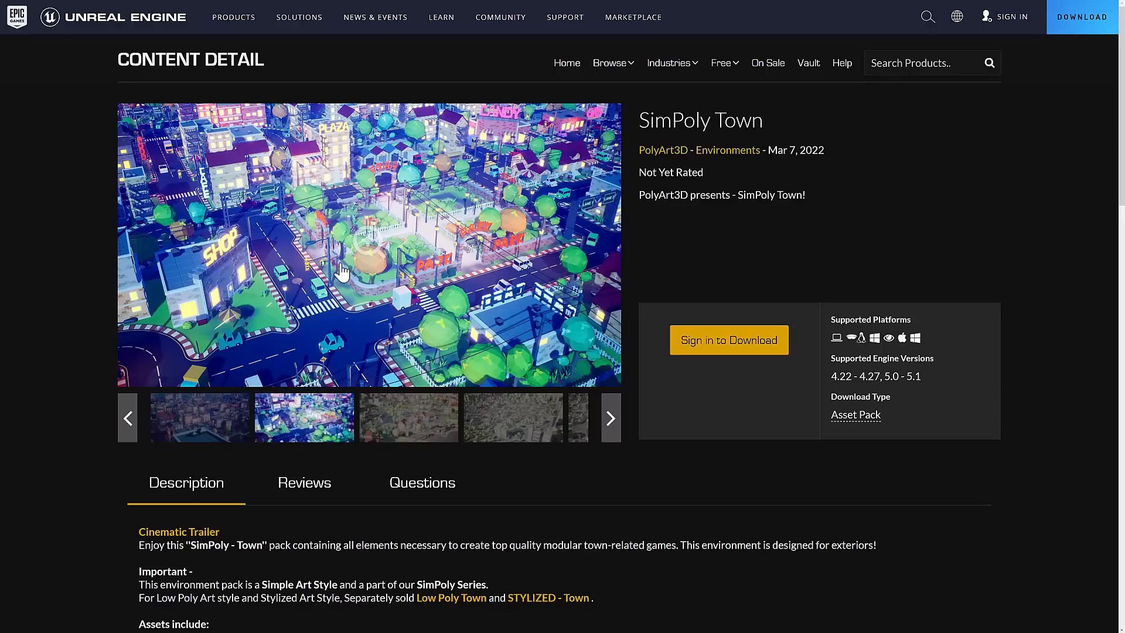
pyautogui.moveTo(340, 225)
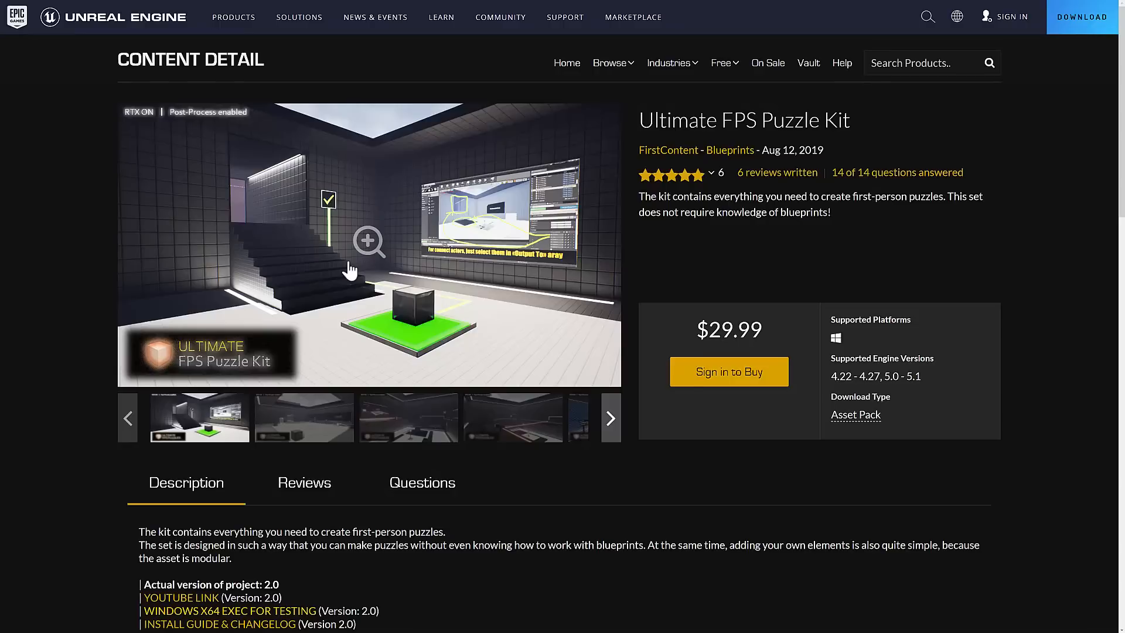
pyautogui.moveTo(940, 157)
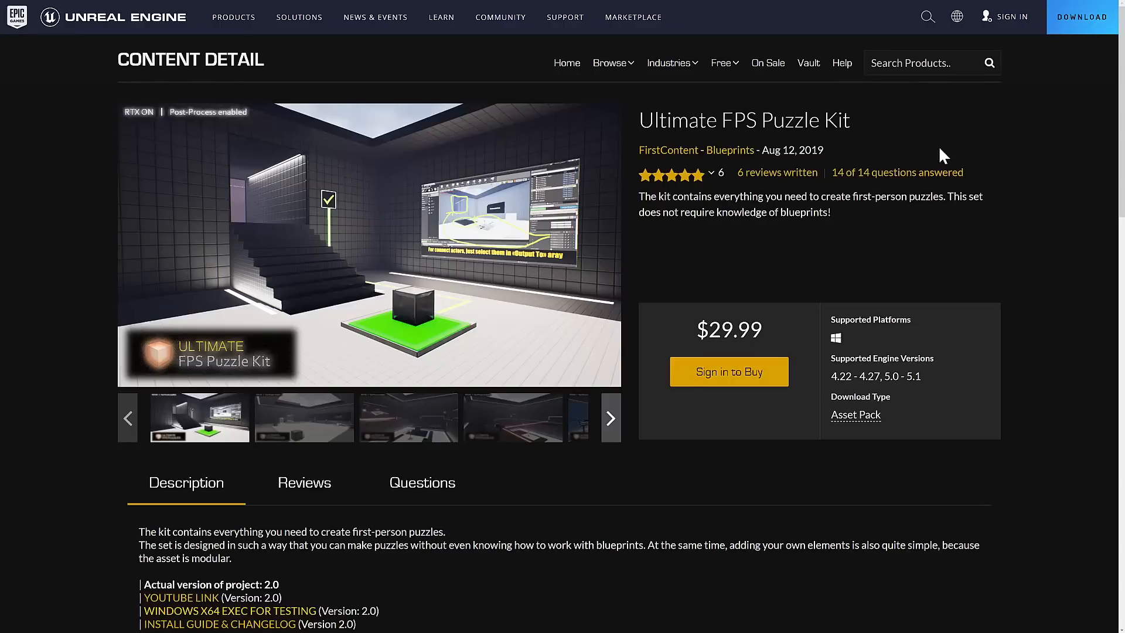
pyautogui.scroll(-3)
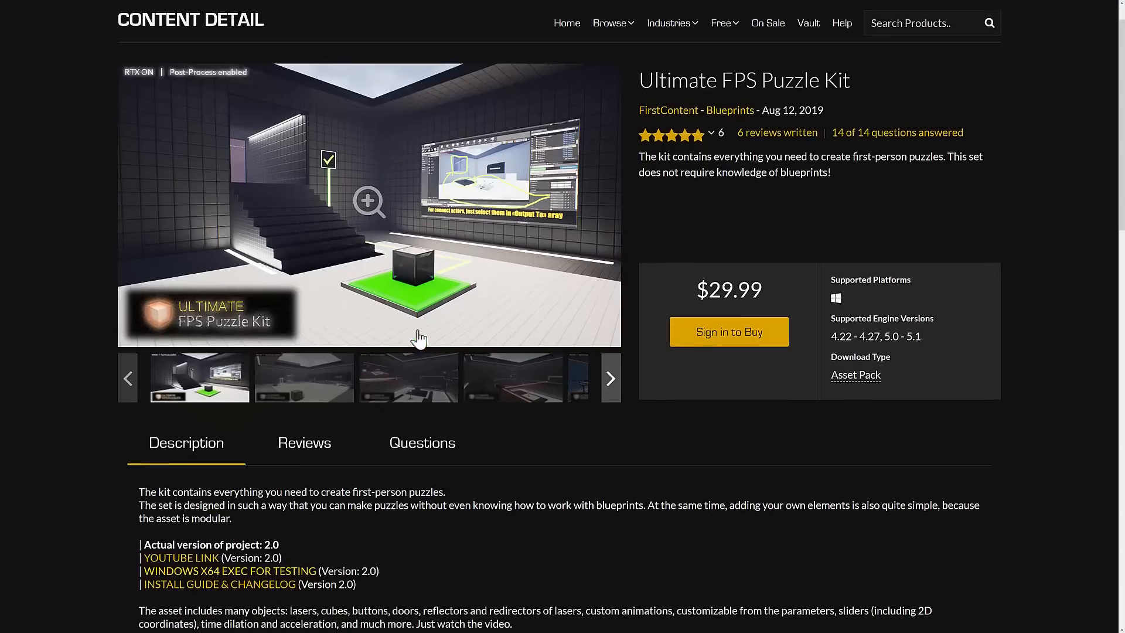
pyautogui.scroll(-3)
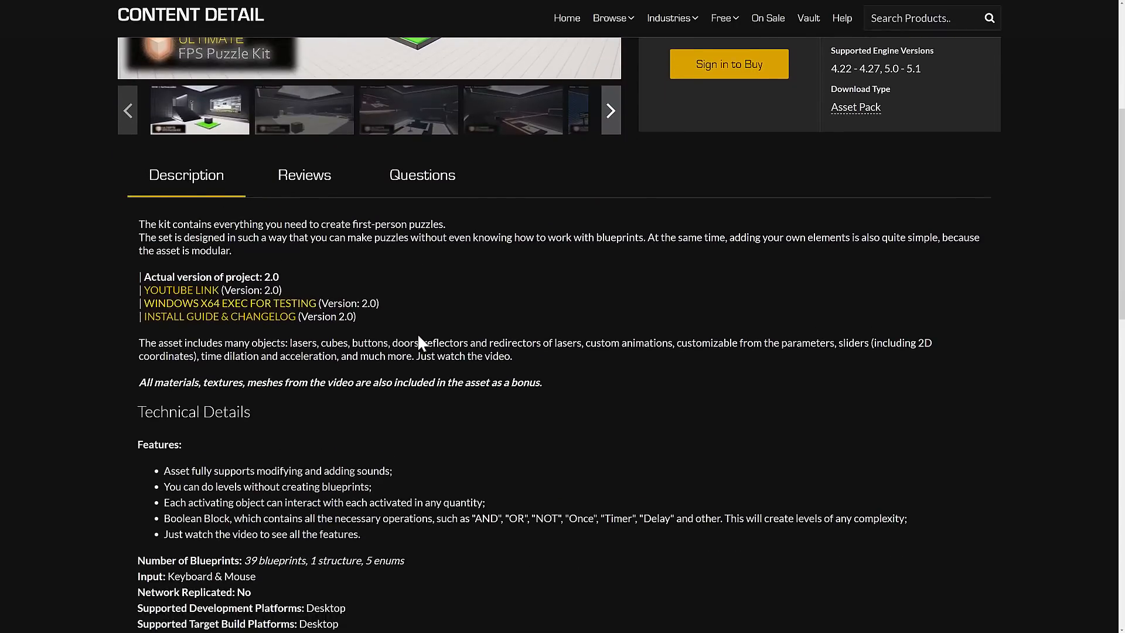
pyautogui.scroll(-3)
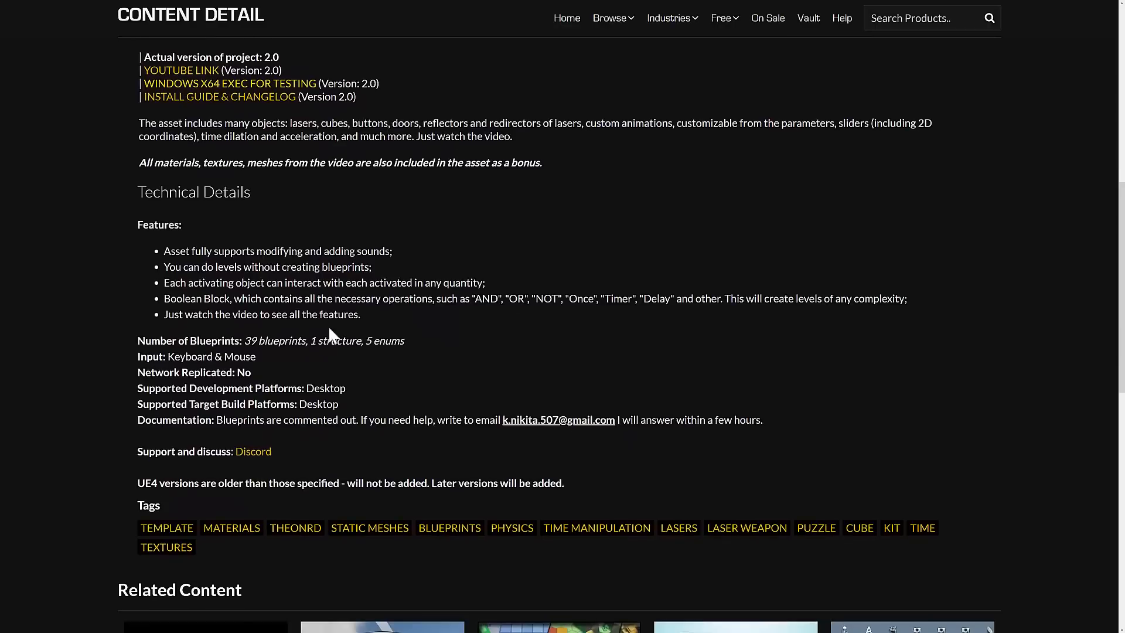
pyautogui.moveTo(390, 341)
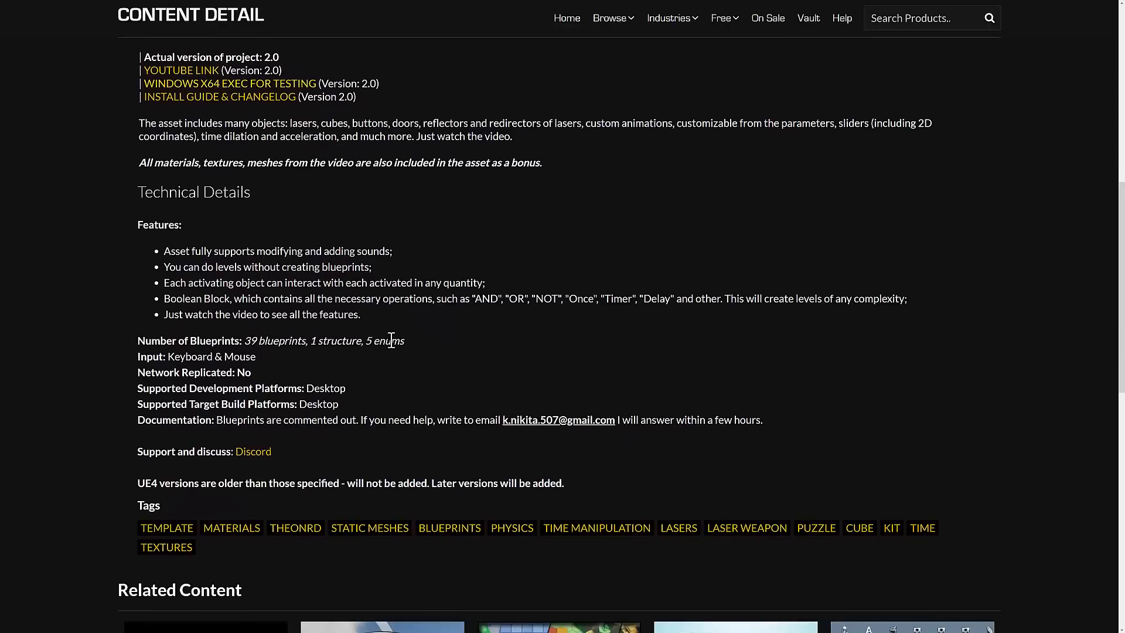
pyautogui.scroll(3)
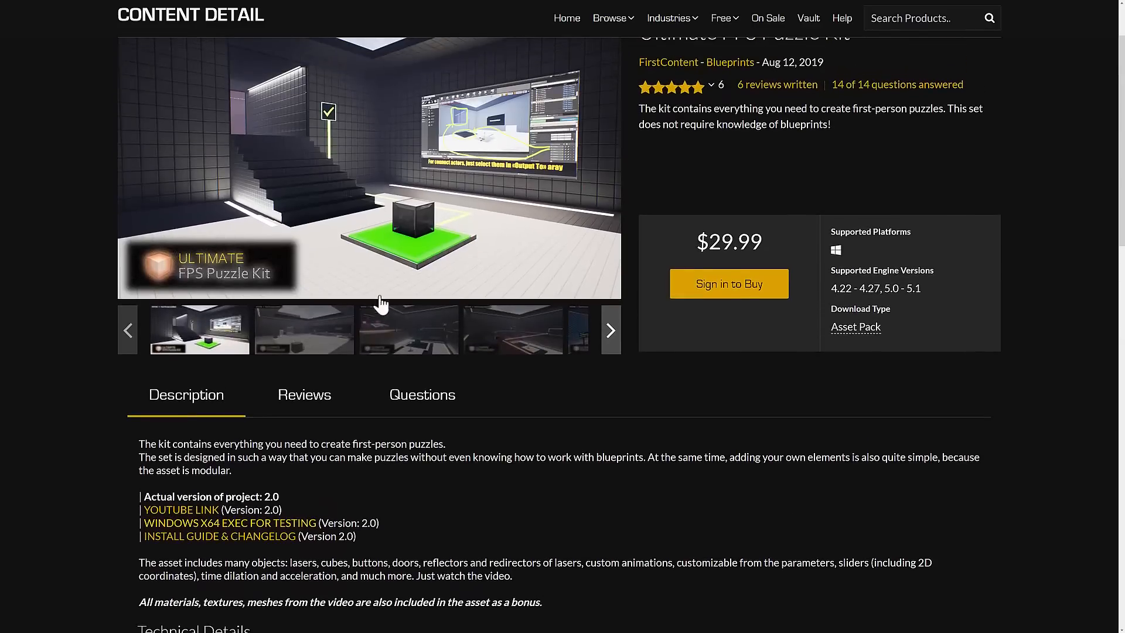
pyautogui.scroll(-3)
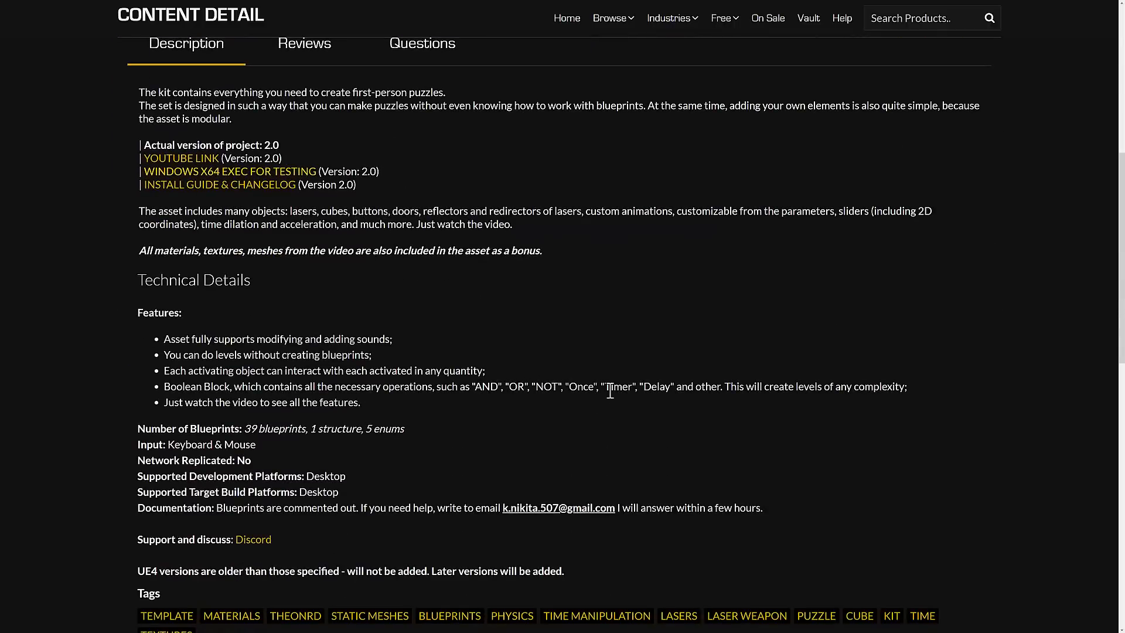
pyautogui.moveTo(554, 387)
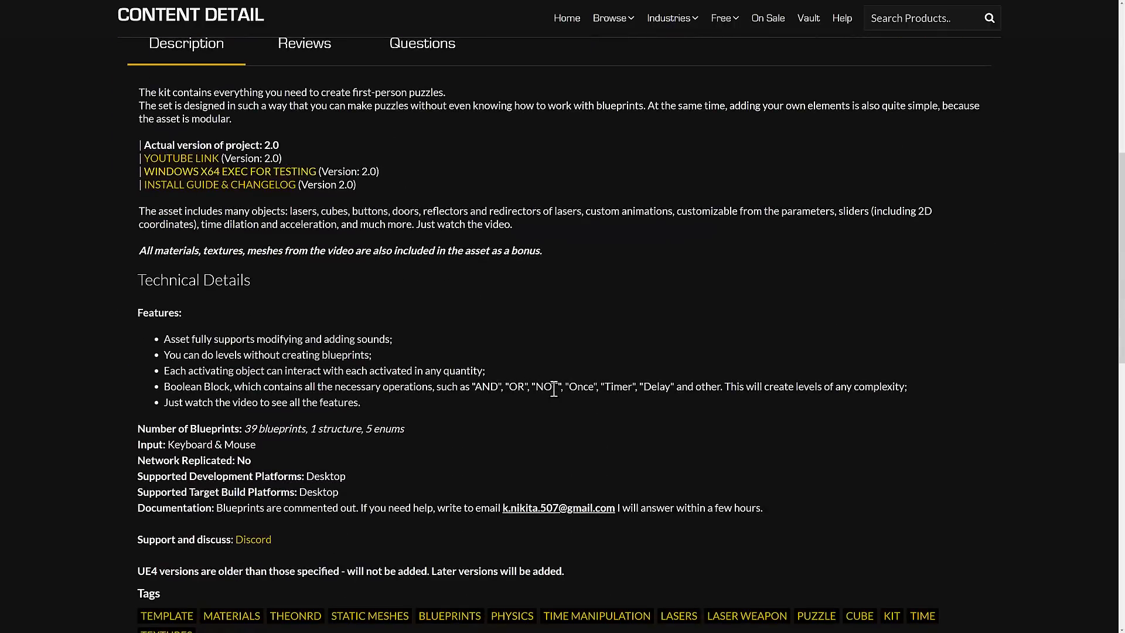
pyautogui.moveTo(544, 381)
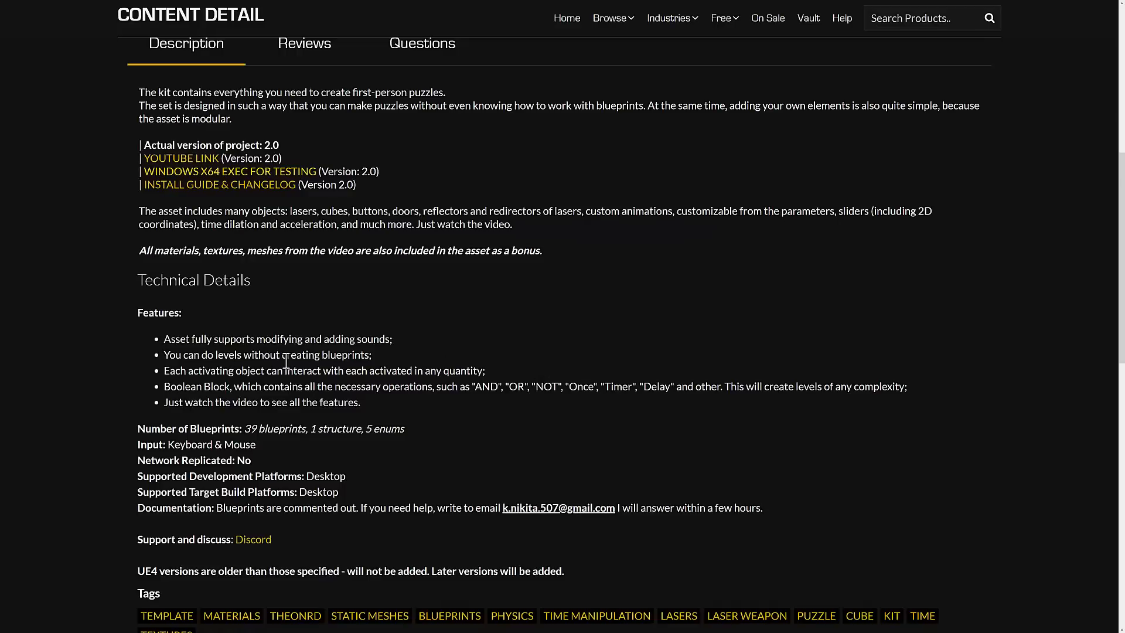
pyautogui.scroll(3)
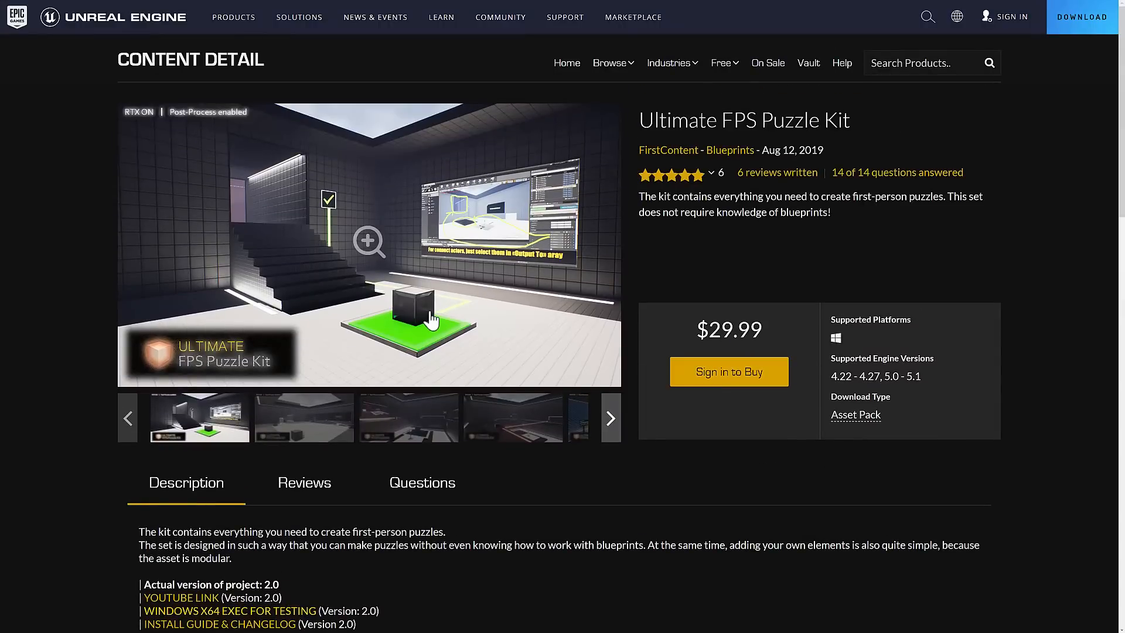
pyautogui.click(513, 418)
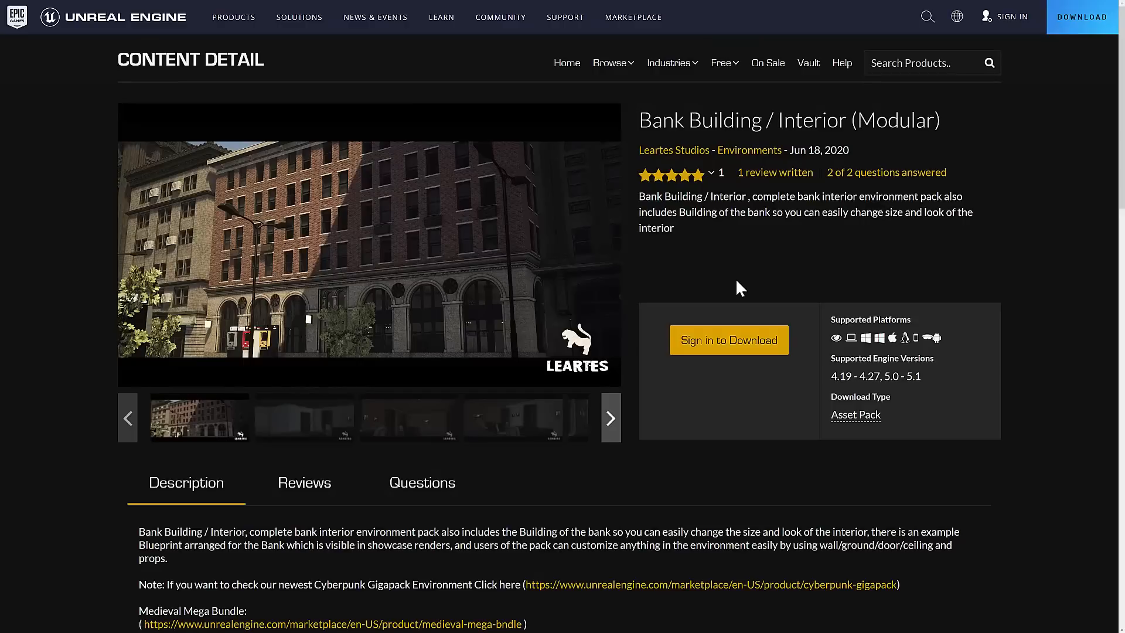
pyautogui.moveTo(518, 378)
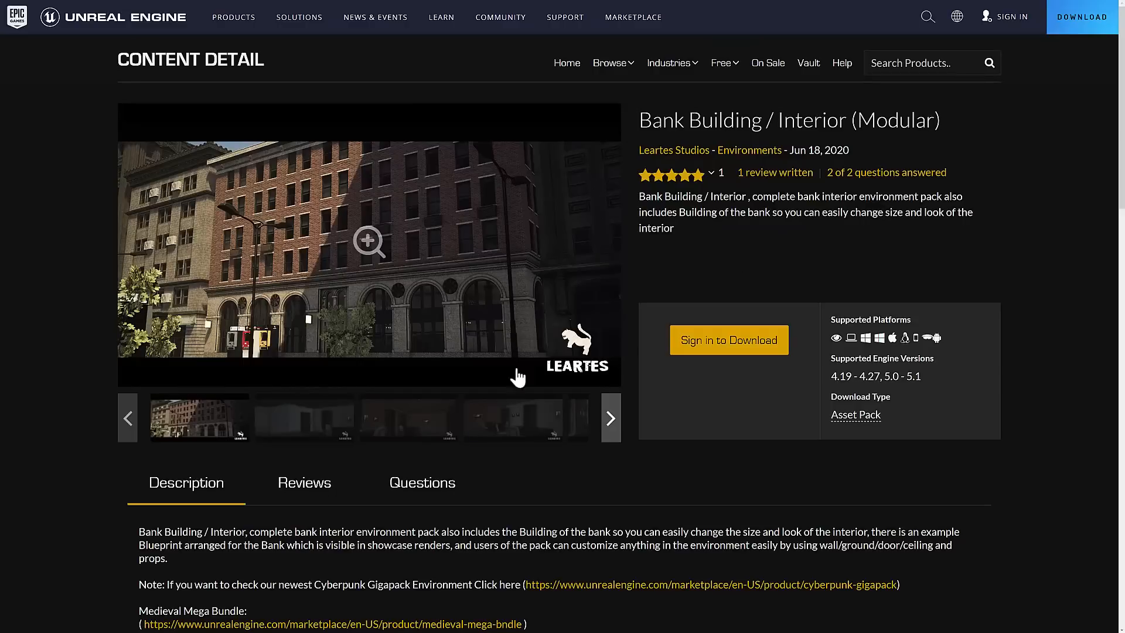
# View the Bank Building interior preview and scroll through its Technical Details.
pyautogui.click(304, 417)
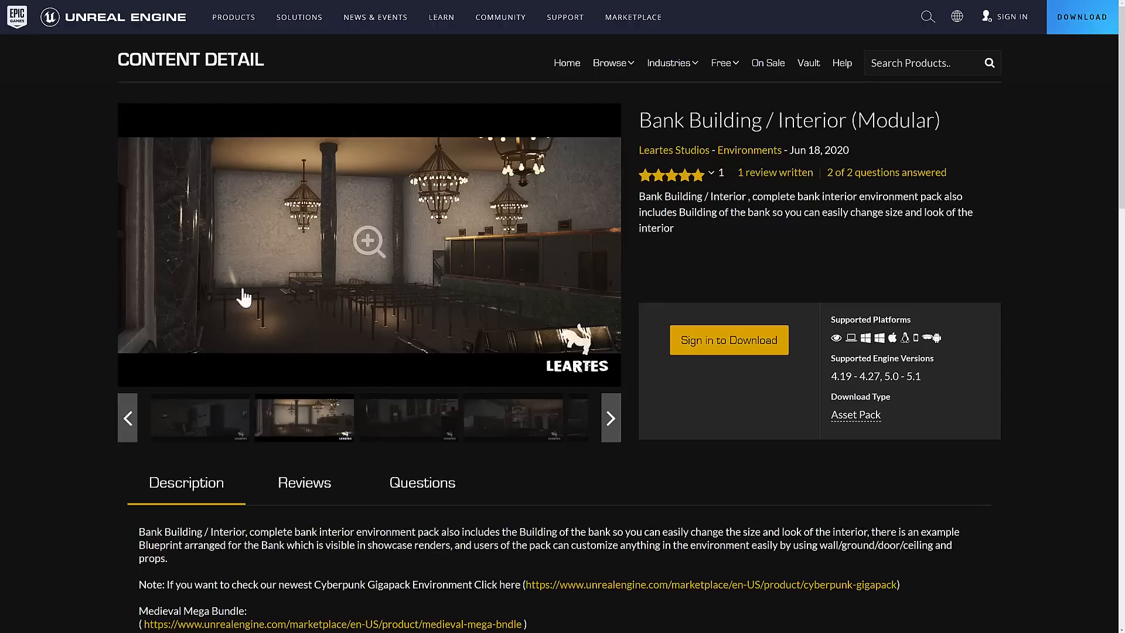
pyautogui.moveTo(370, 252)
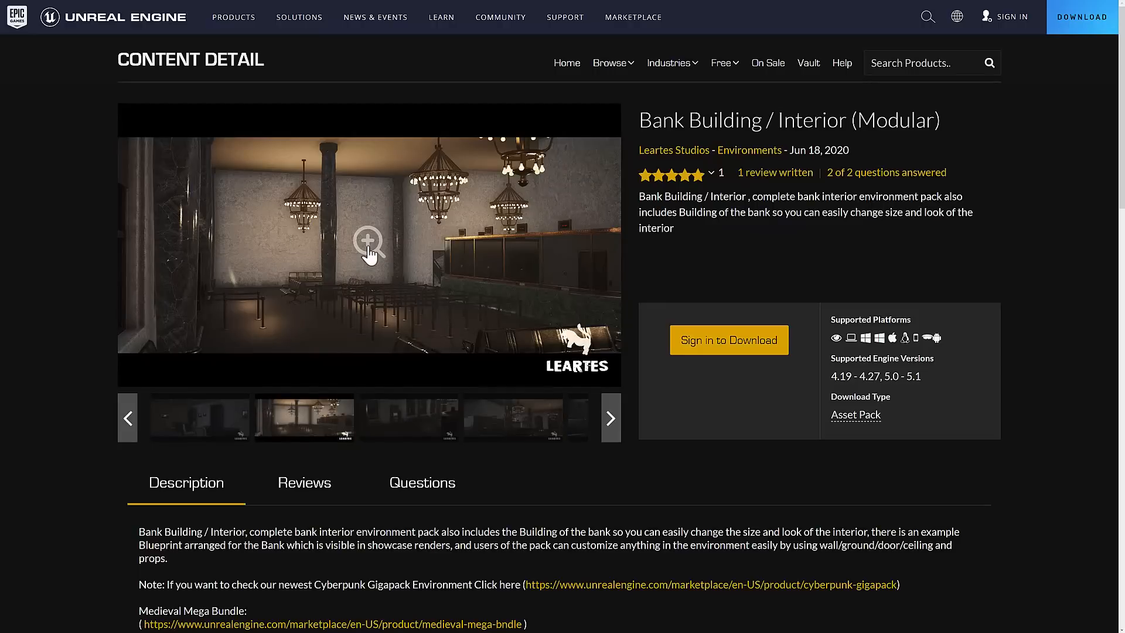
pyautogui.scroll(-3)
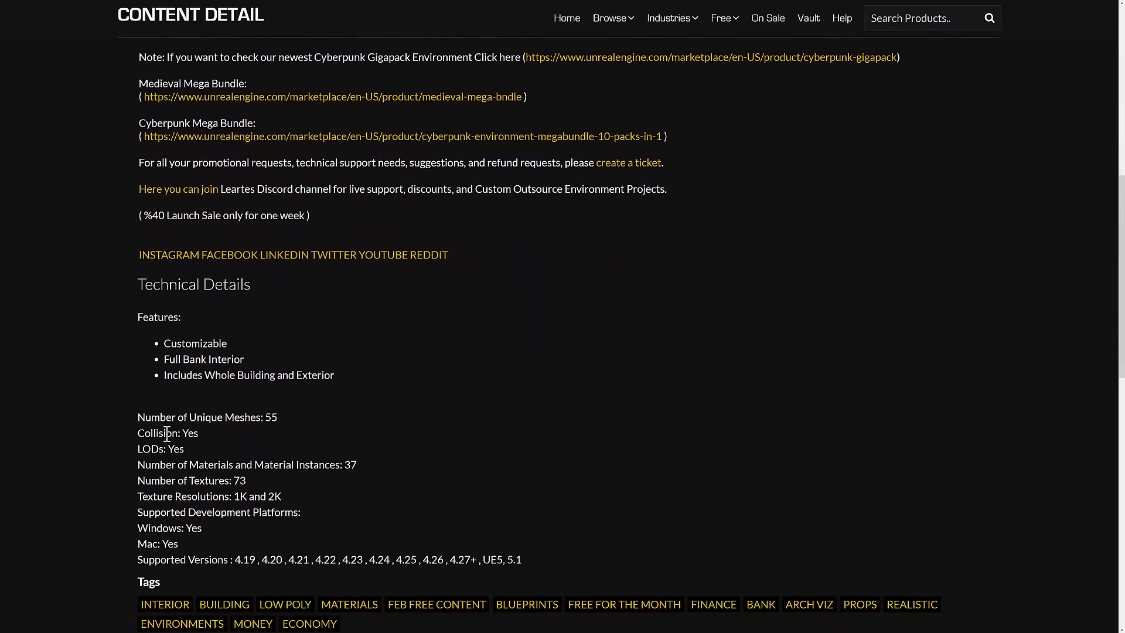
pyautogui.moveTo(245, 500)
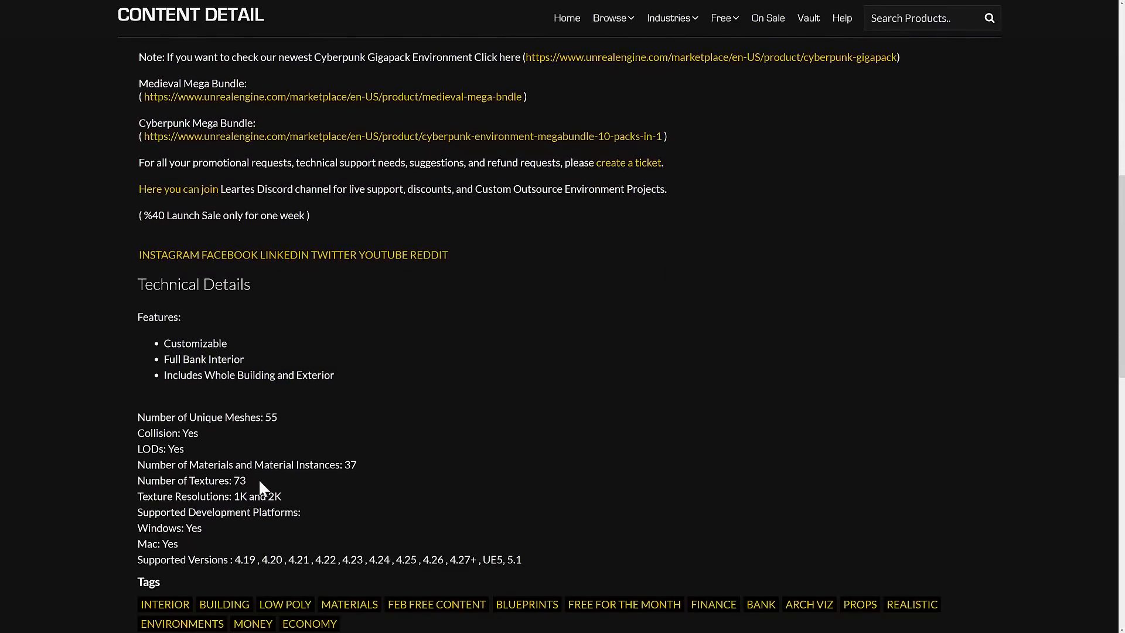
pyautogui.scroll(3)
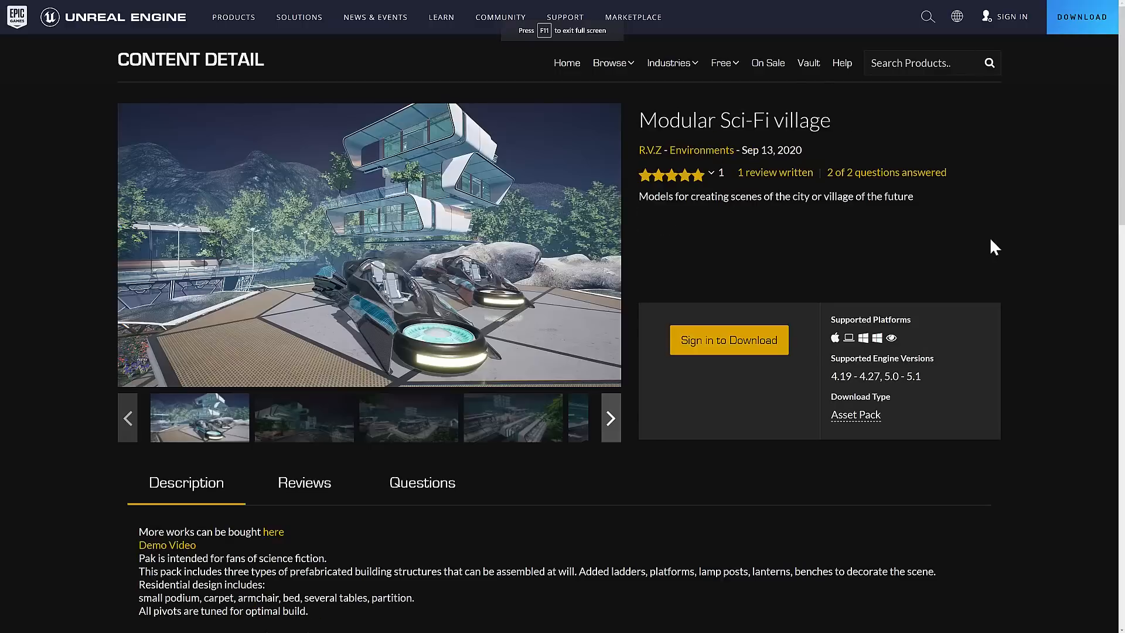
pyautogui.moveTo(849, 244)
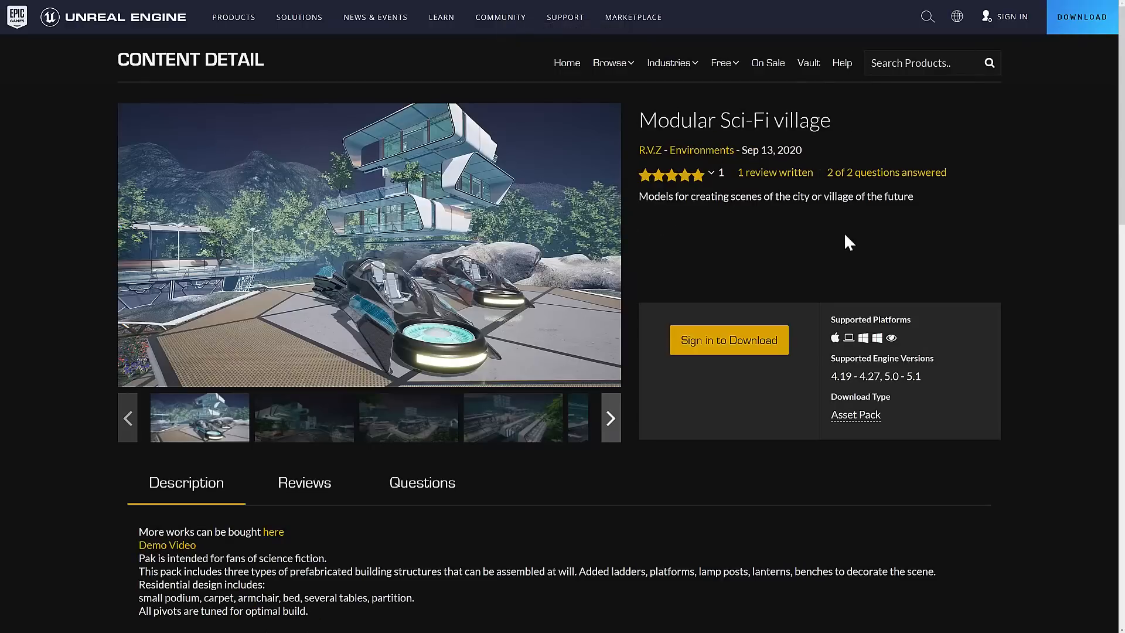
pyautogui.moveTo(330, 504)
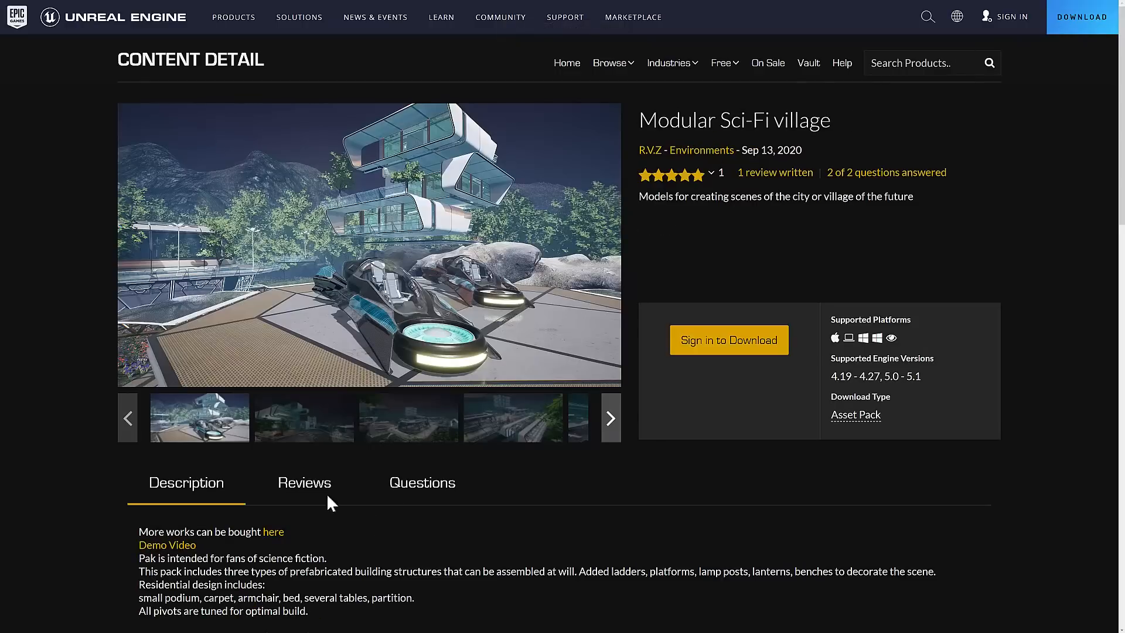
# Flip through Sci-Fi village preview images, then return to the Free For The Month listing.
pyautogui.click(514, 417)
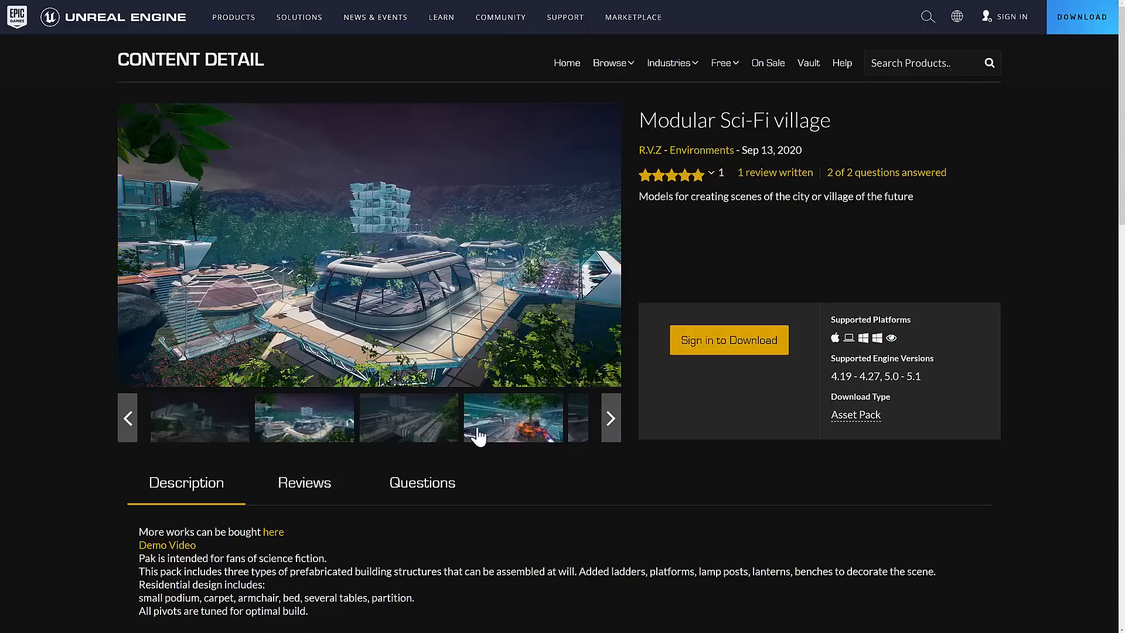
pyautogui.click(513, 418)
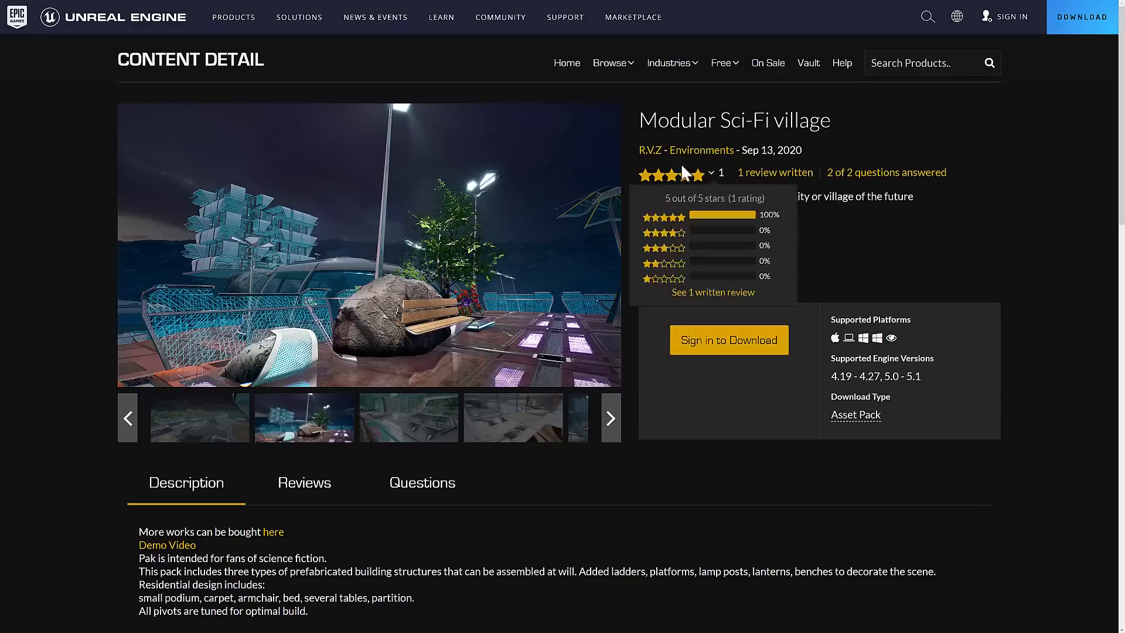
pyautogui.click(722, 63)
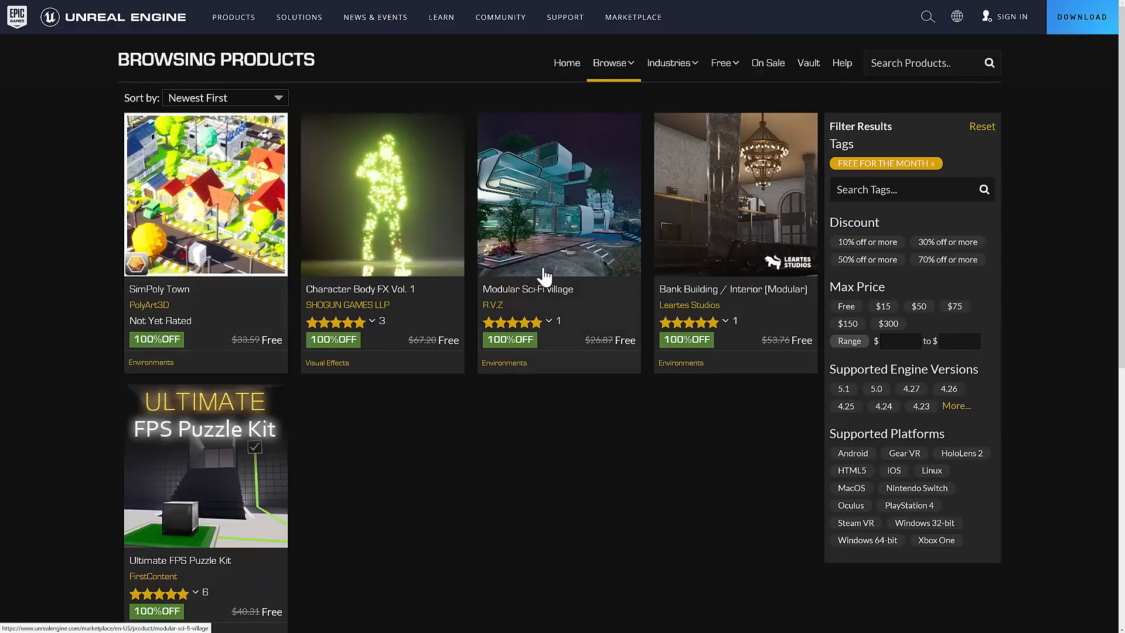
# Scroll past the five free-for-the-month tiles and open the Free navigation dropdown.
pyautogui.scroll(-3)
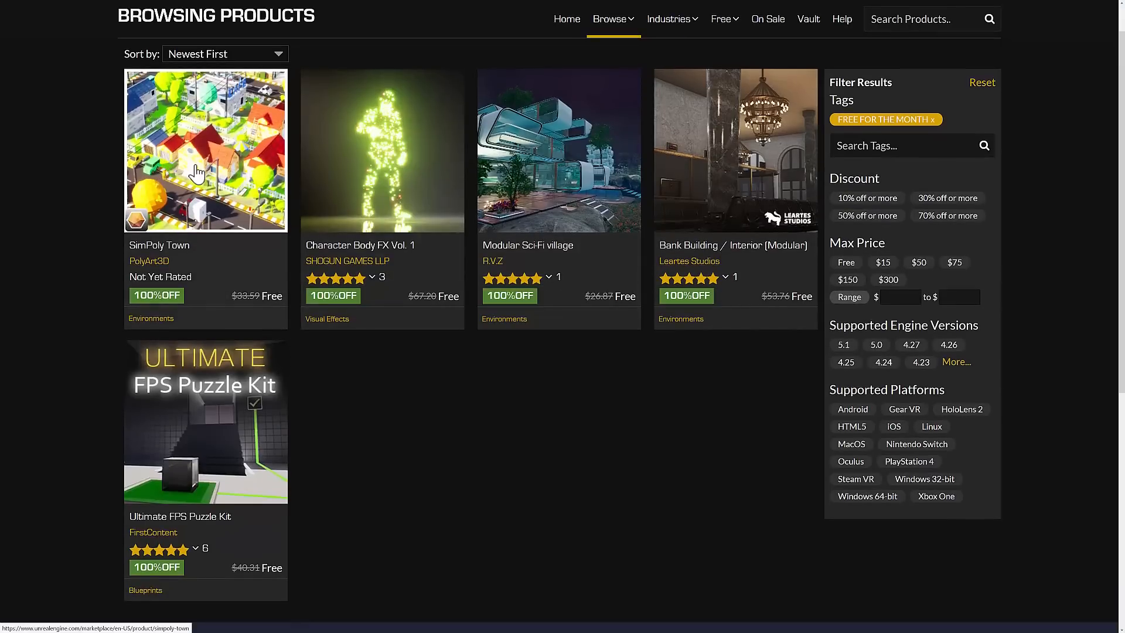
pyautogui.moveTo(535, 184)
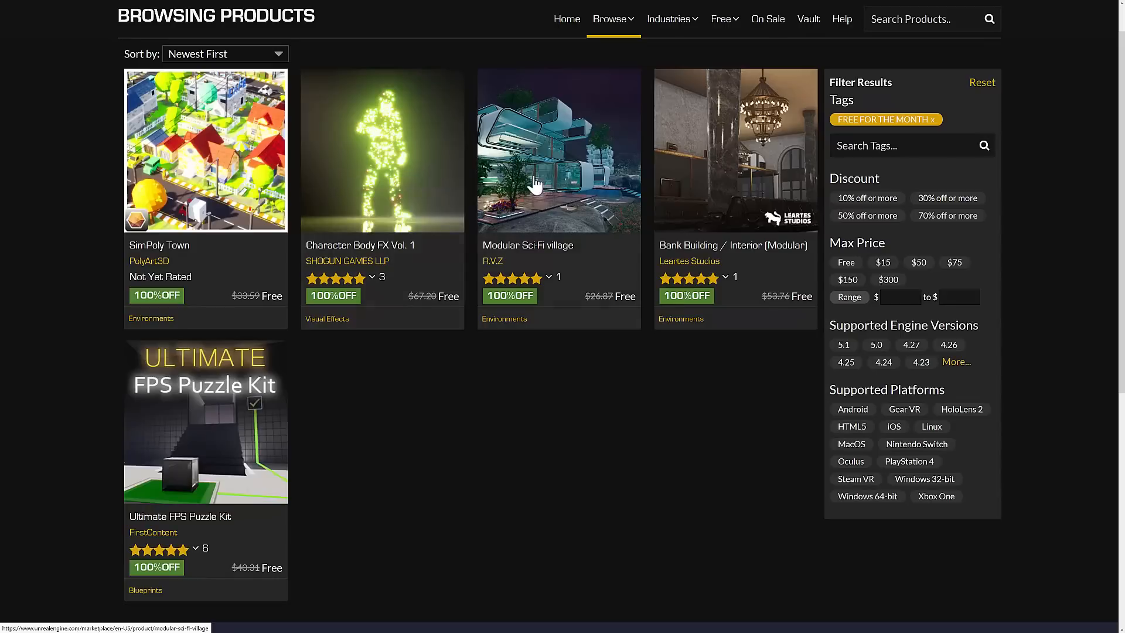
pyautogui.moveTo(551, 186)
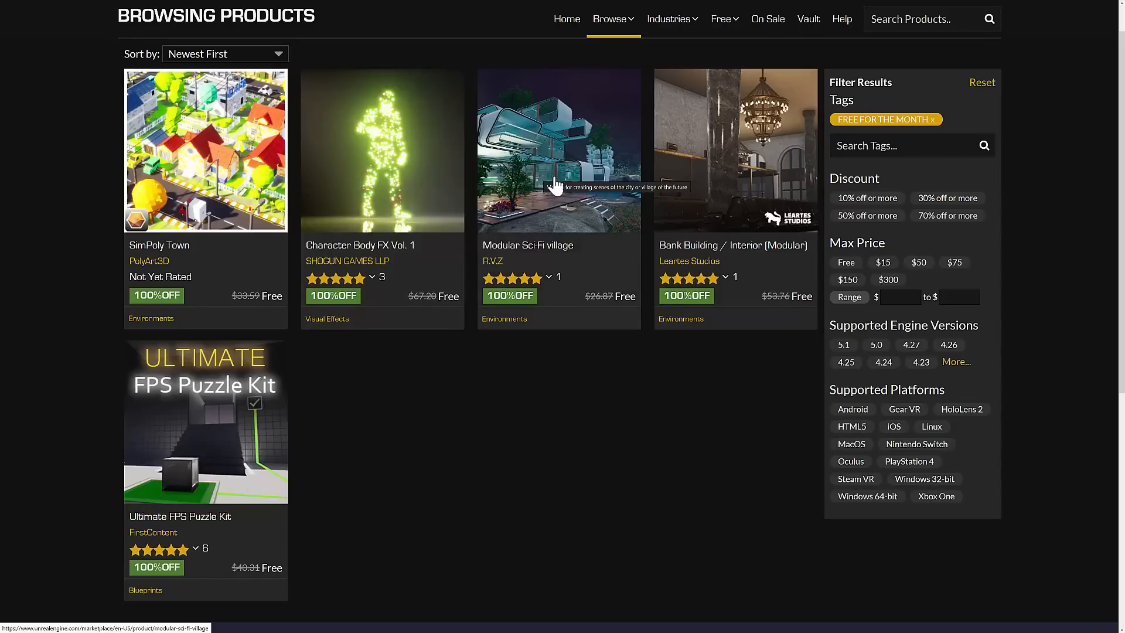
pyautogui.moveTo(144, 269)
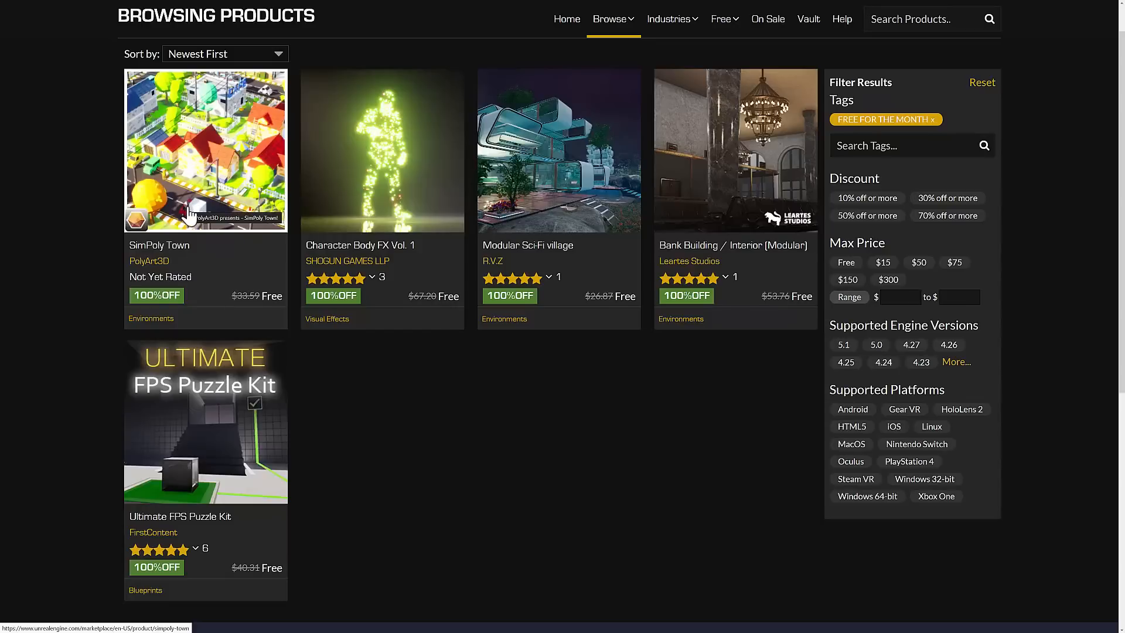
pyautogui.moveTo(582, 321)
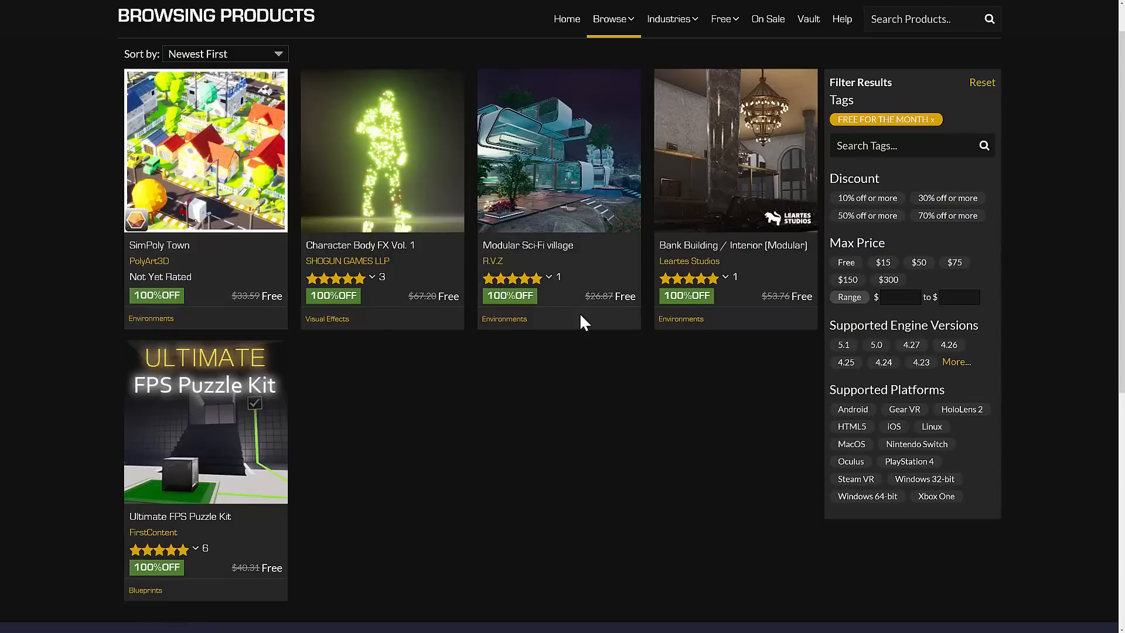
pyautogui.moveTo(659, 381)
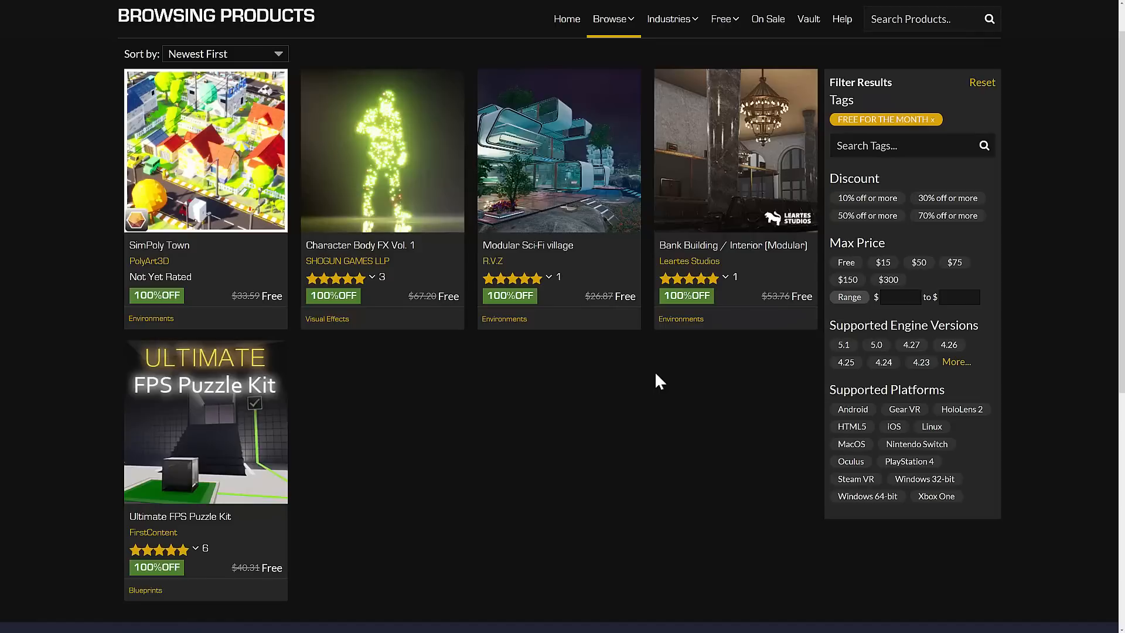
pyautogui.click(720, 18)
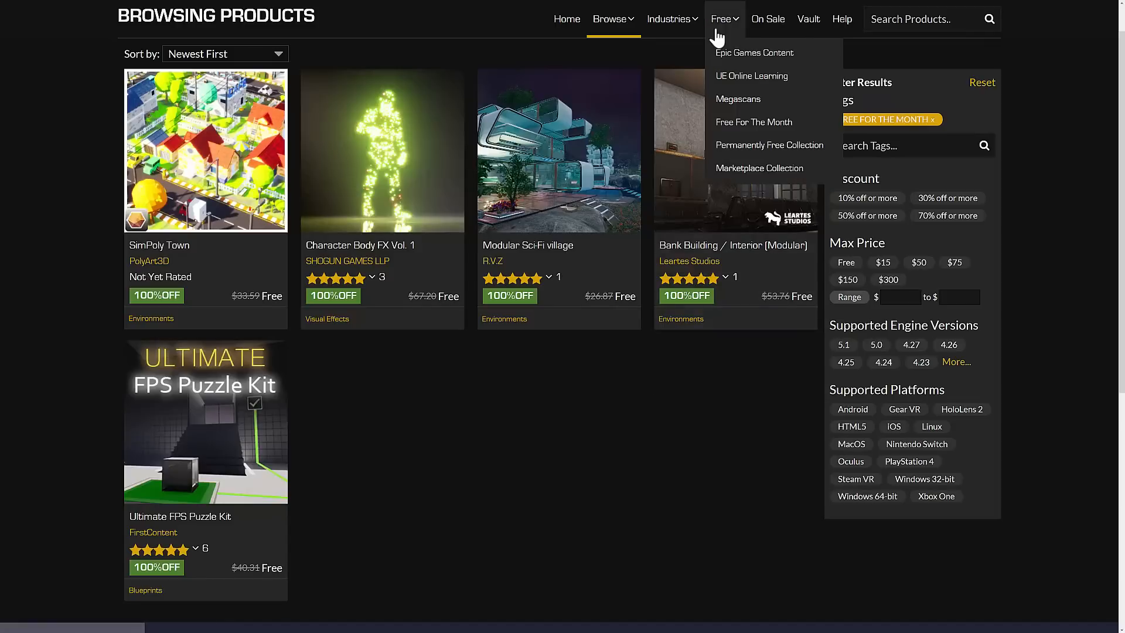
# Choose Permanently Free Collection from the Free dropdown to list its free assets.
pyautogui.click(769, 145)
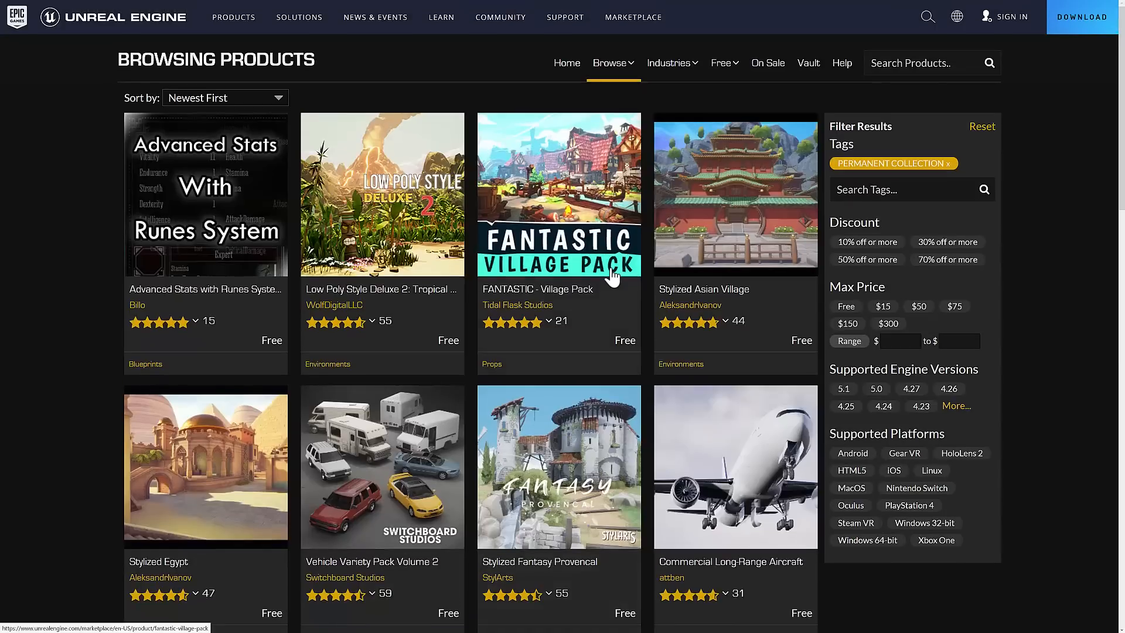
pyautogui.moveTo(612, 276)
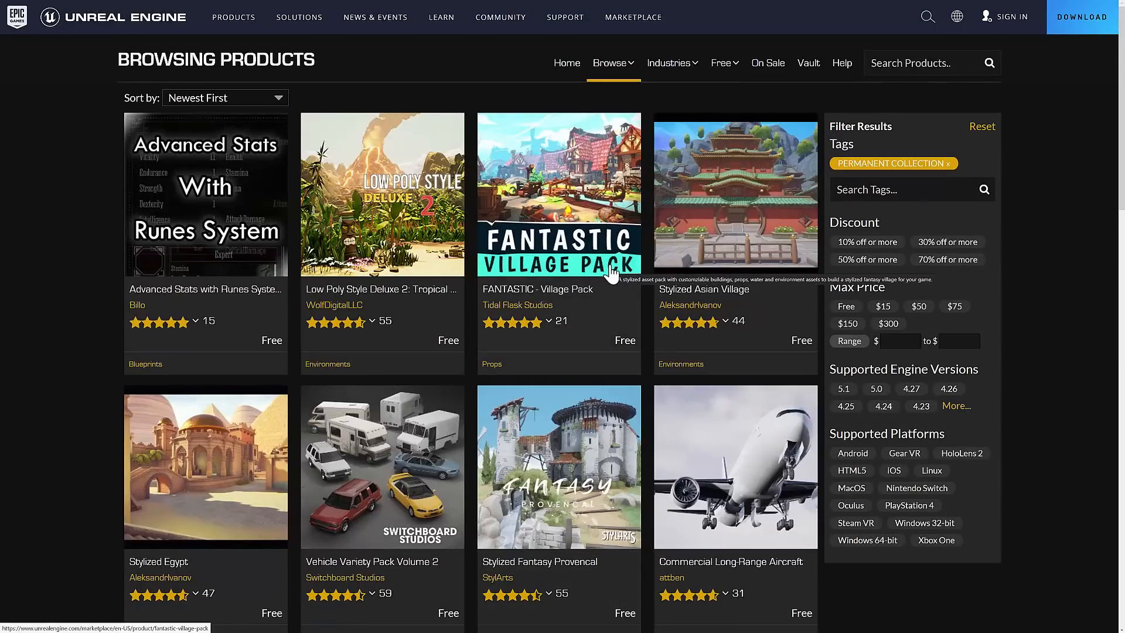